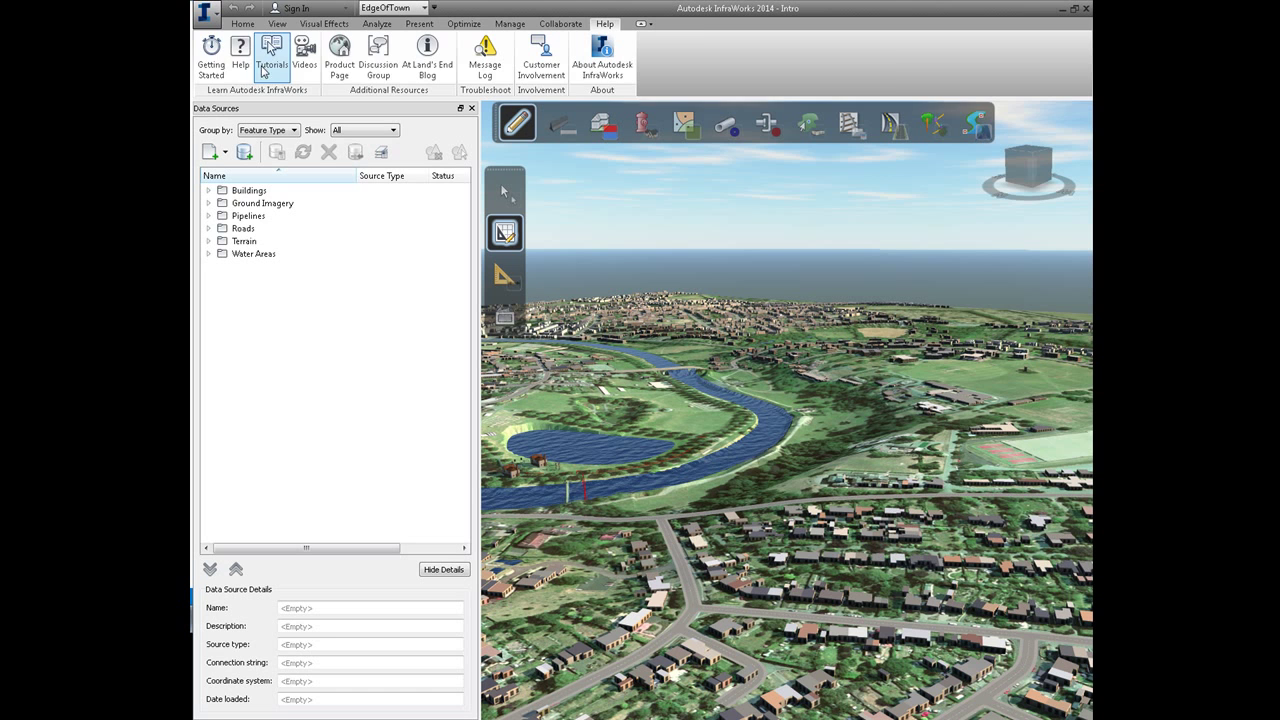
Bring up the data import commands and start adding a raster data source.
click(242, 23)
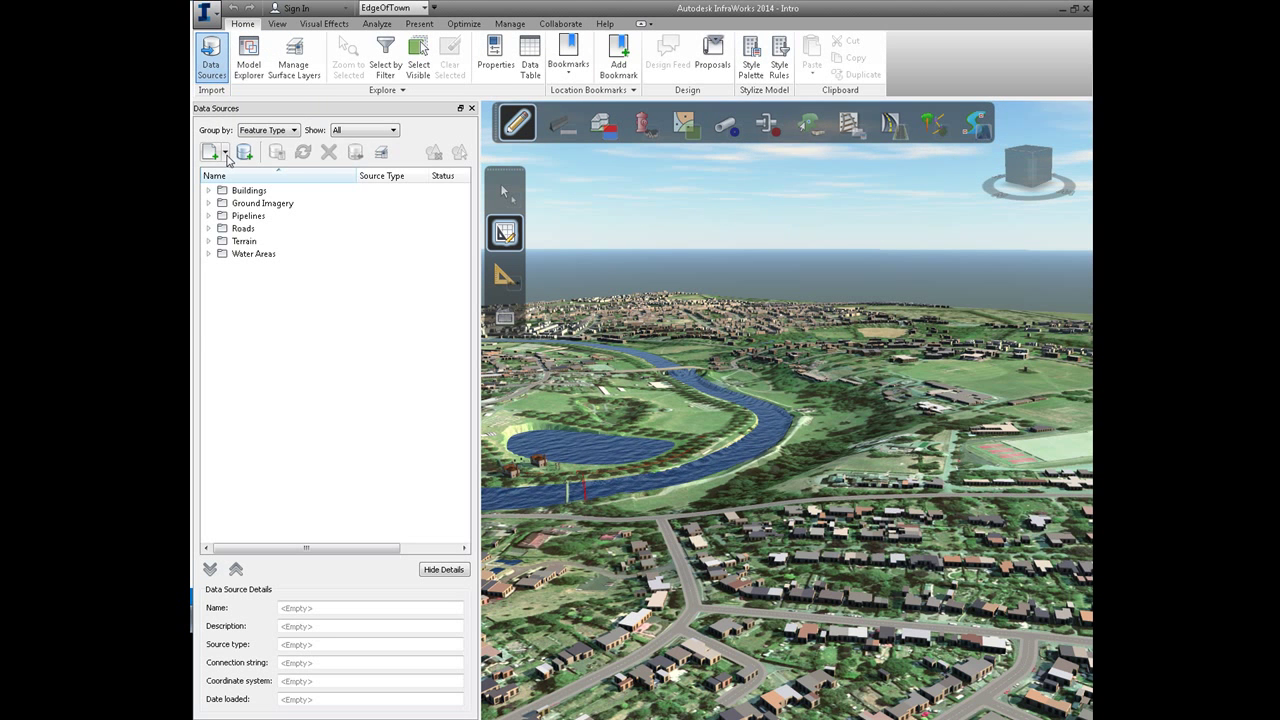
click(227, 152)
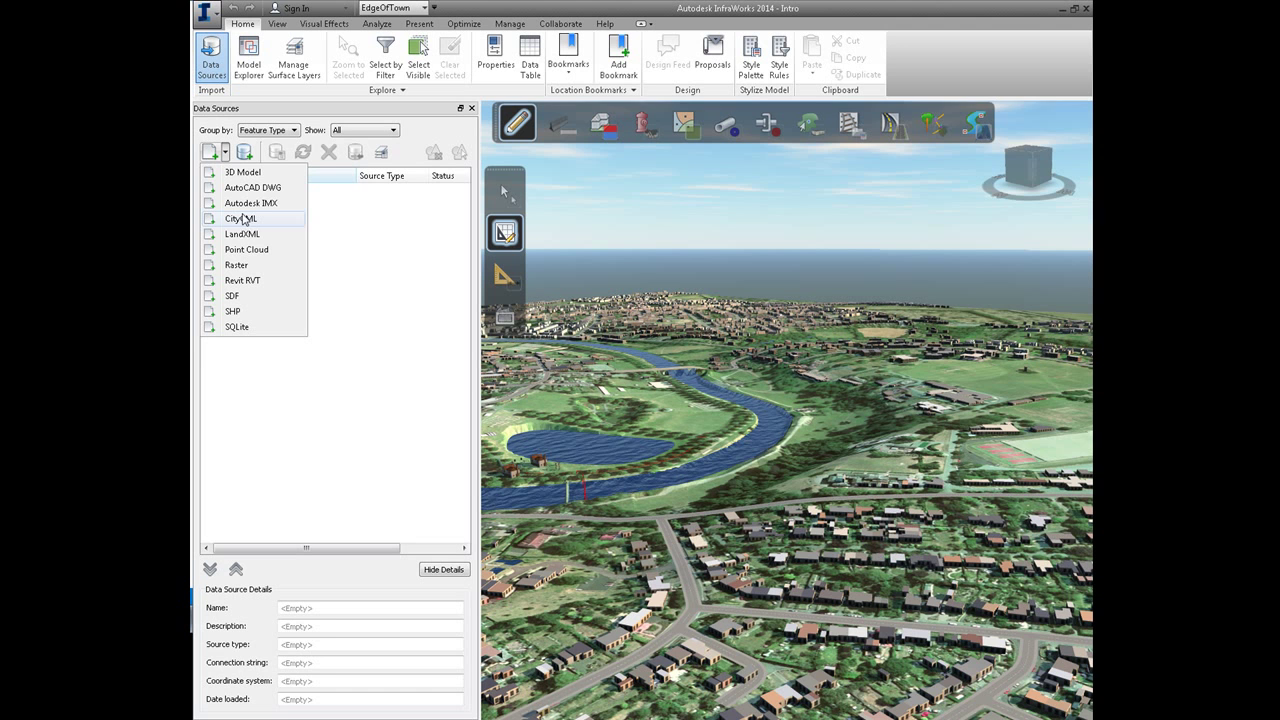
mouse_move(246, 249)
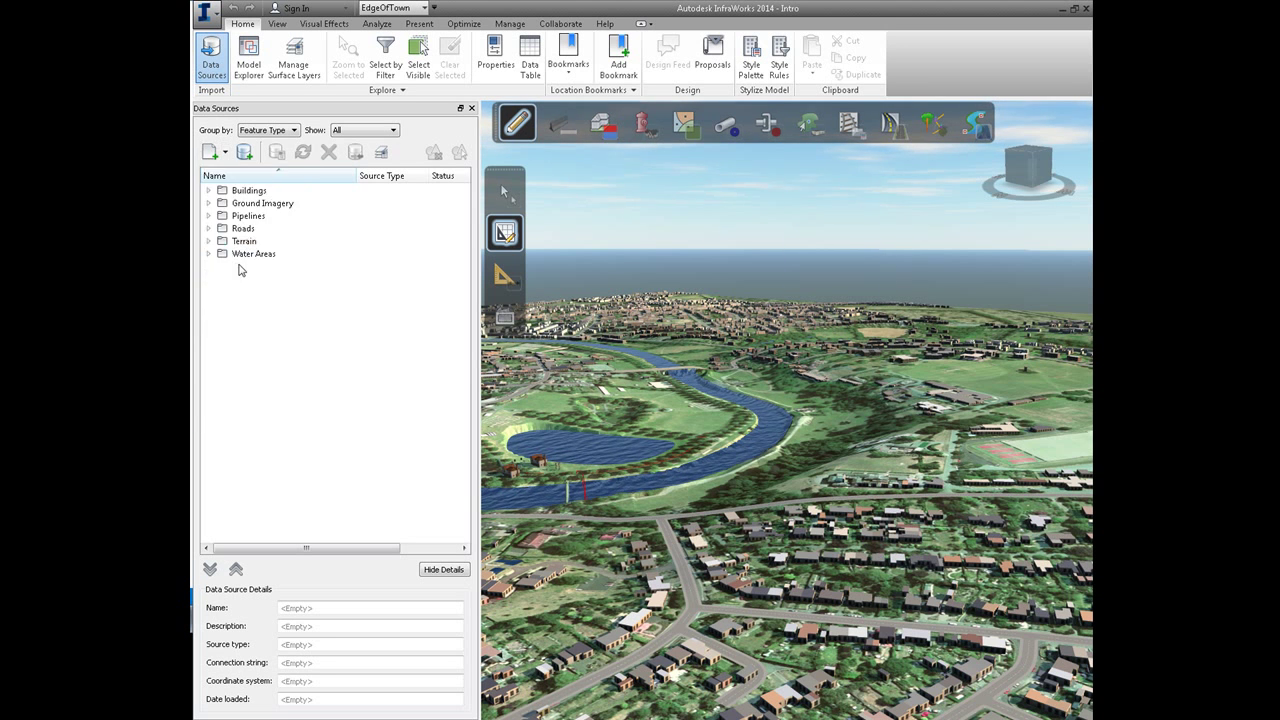
click(212, 152)
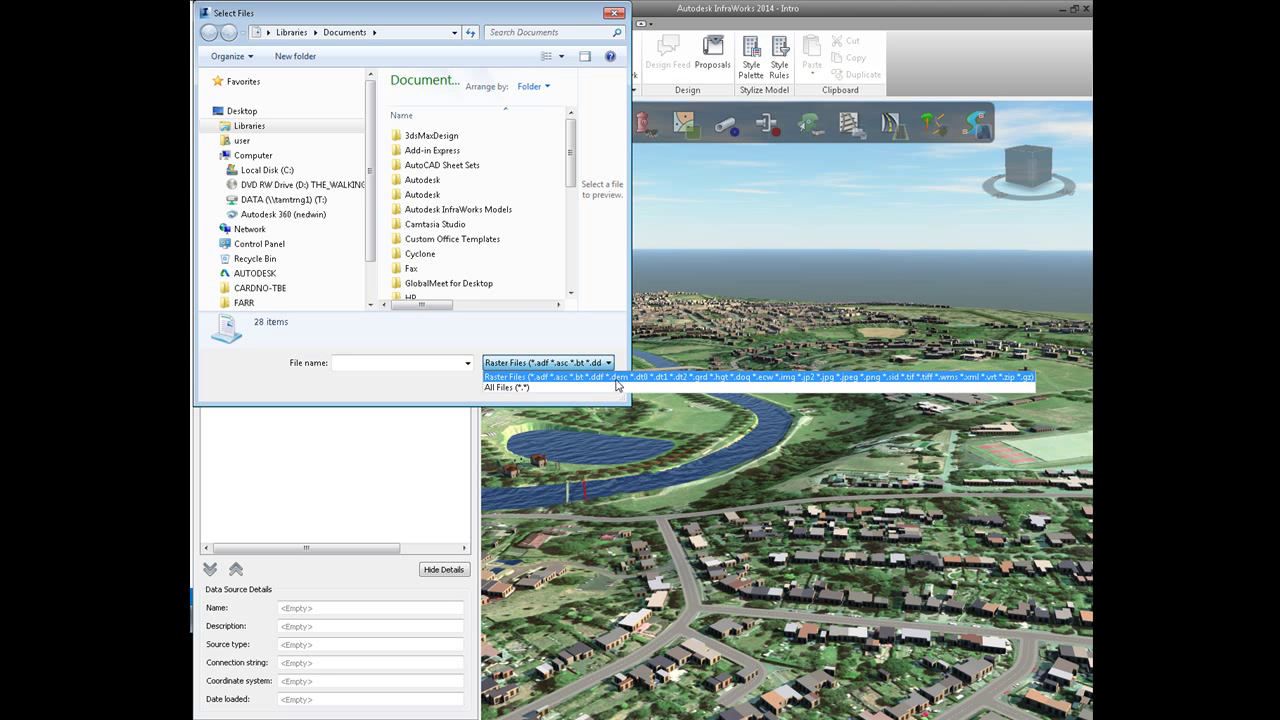
mouse_move(888, 385)
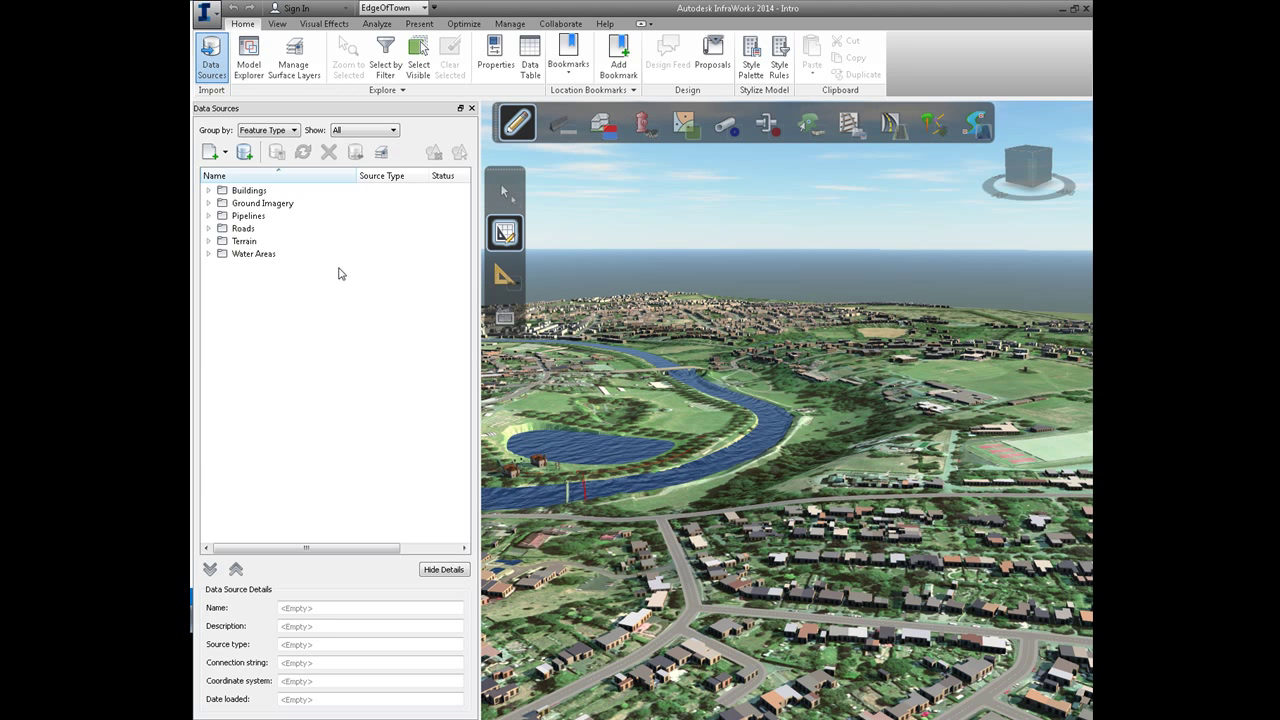
mouse_move(348, 296)
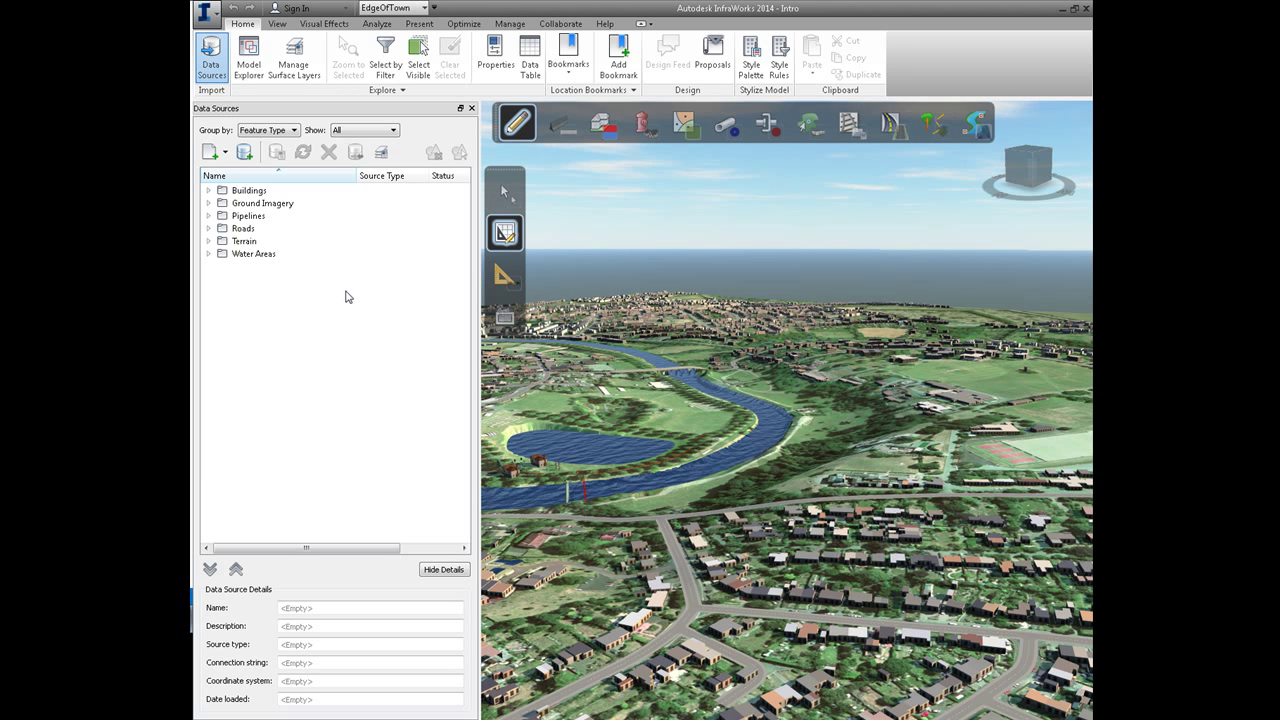
mouse_move(425, 336)
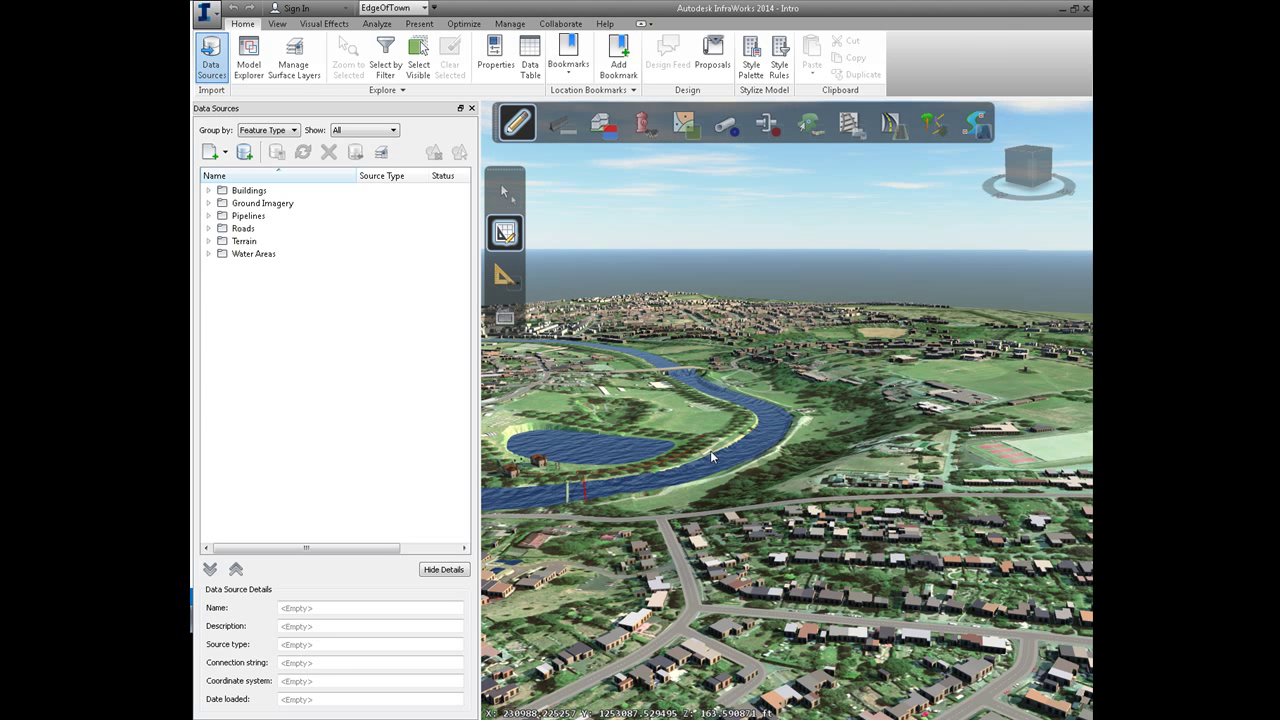
Open the Help topic on finding data on the web and launch its interactive tutorials.
click(605, 23)
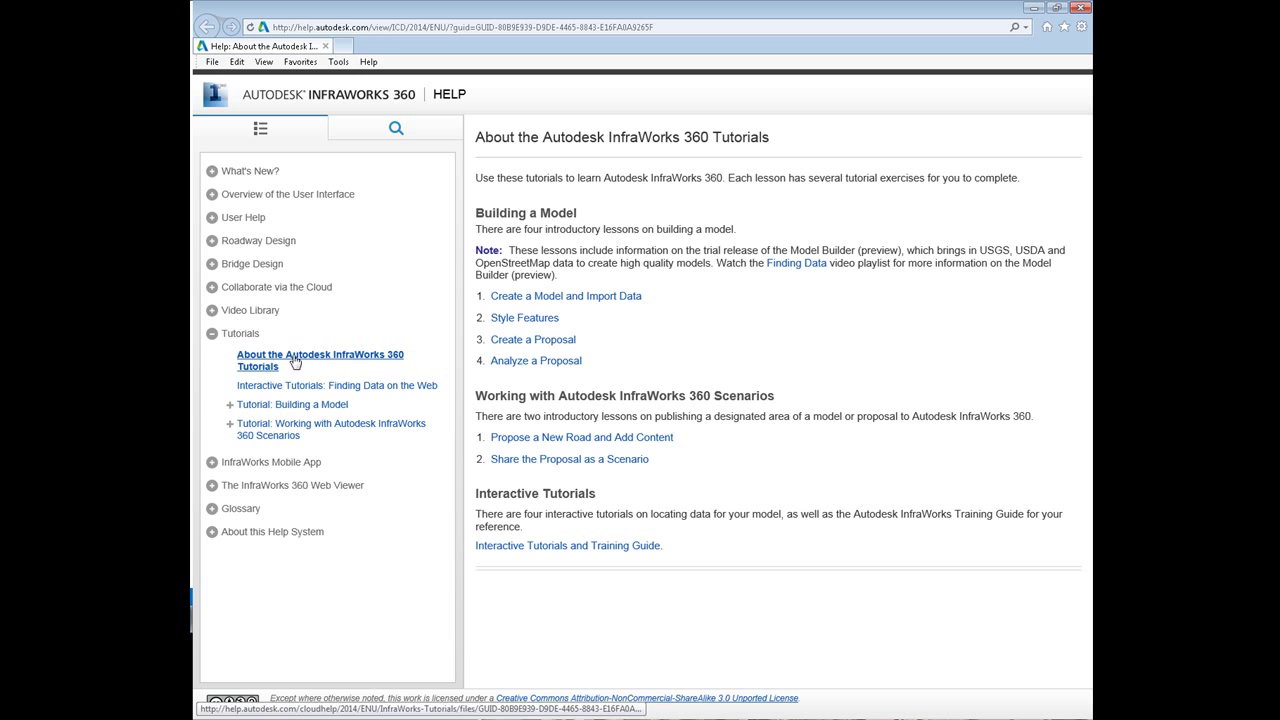
click(336, 385)
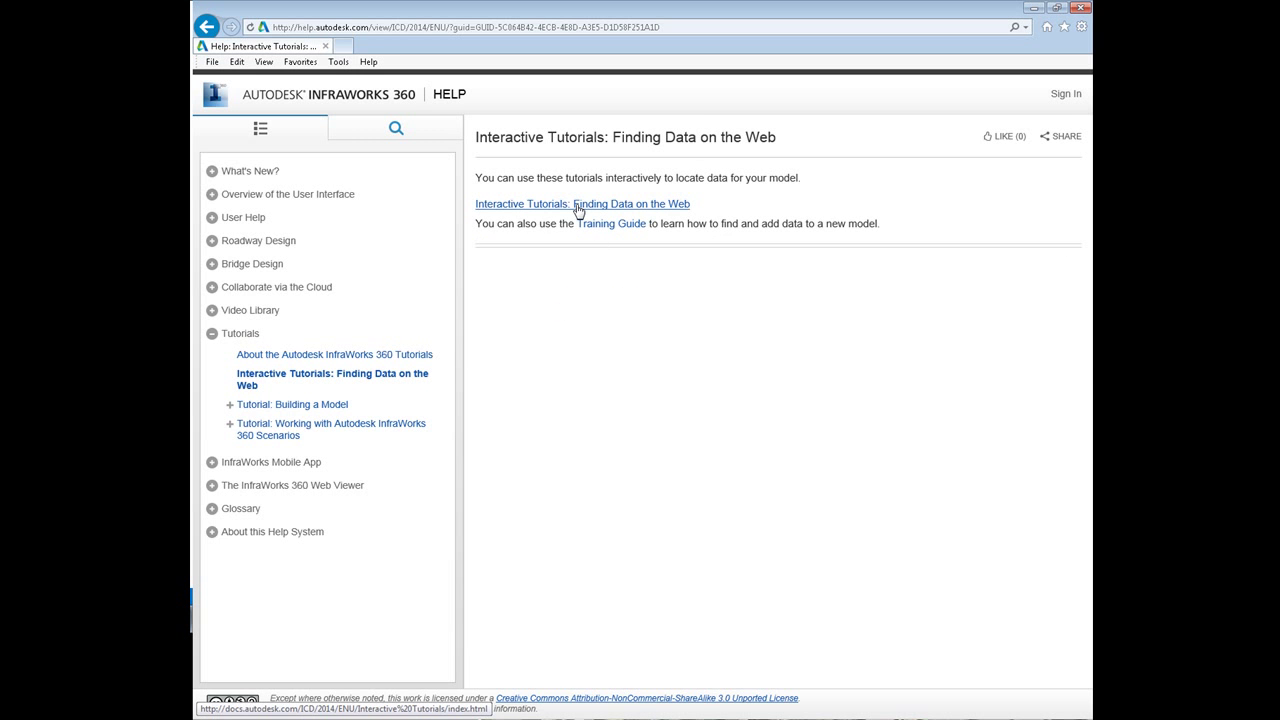
mouse_move(611, 223)
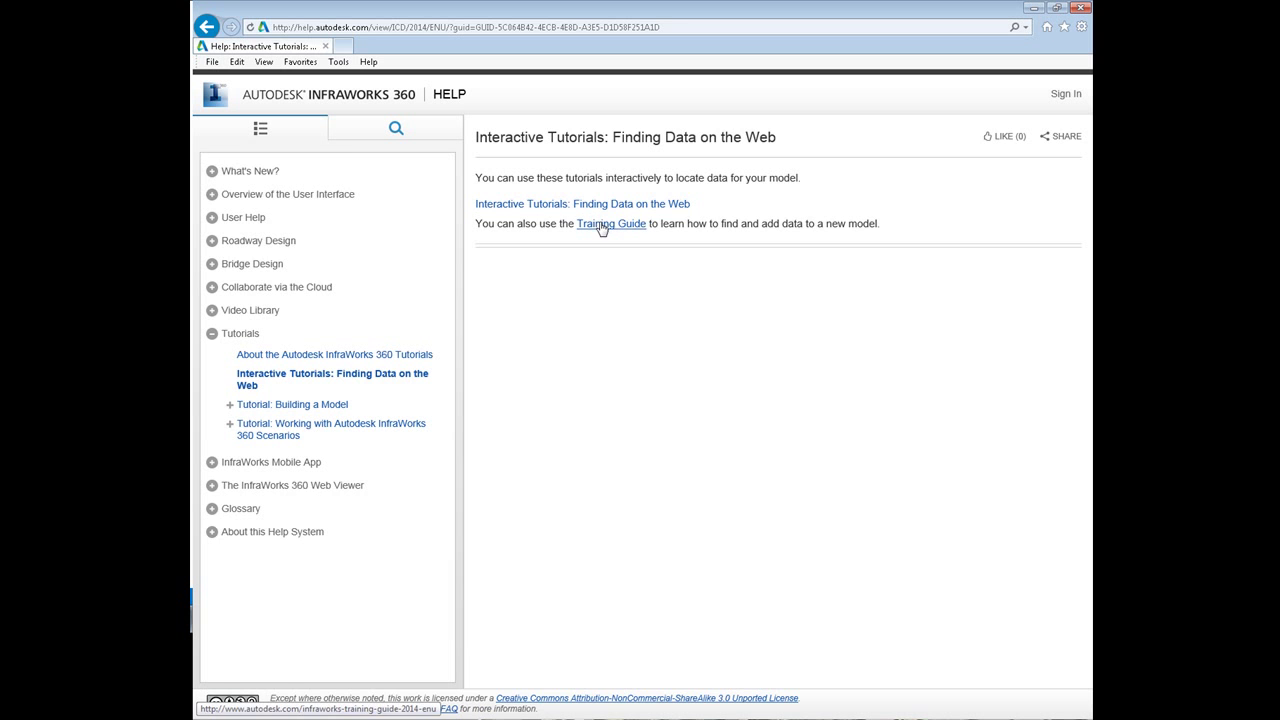
click(611, 223)
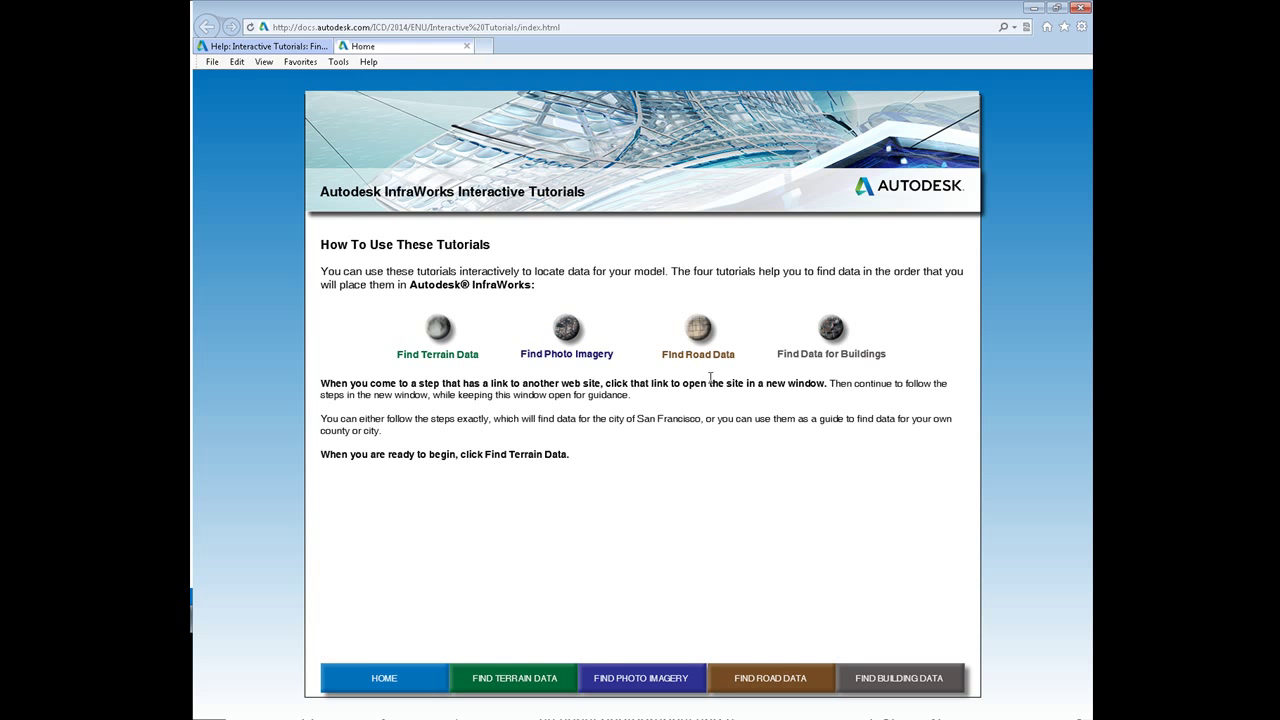
mouse_move(716, 354)
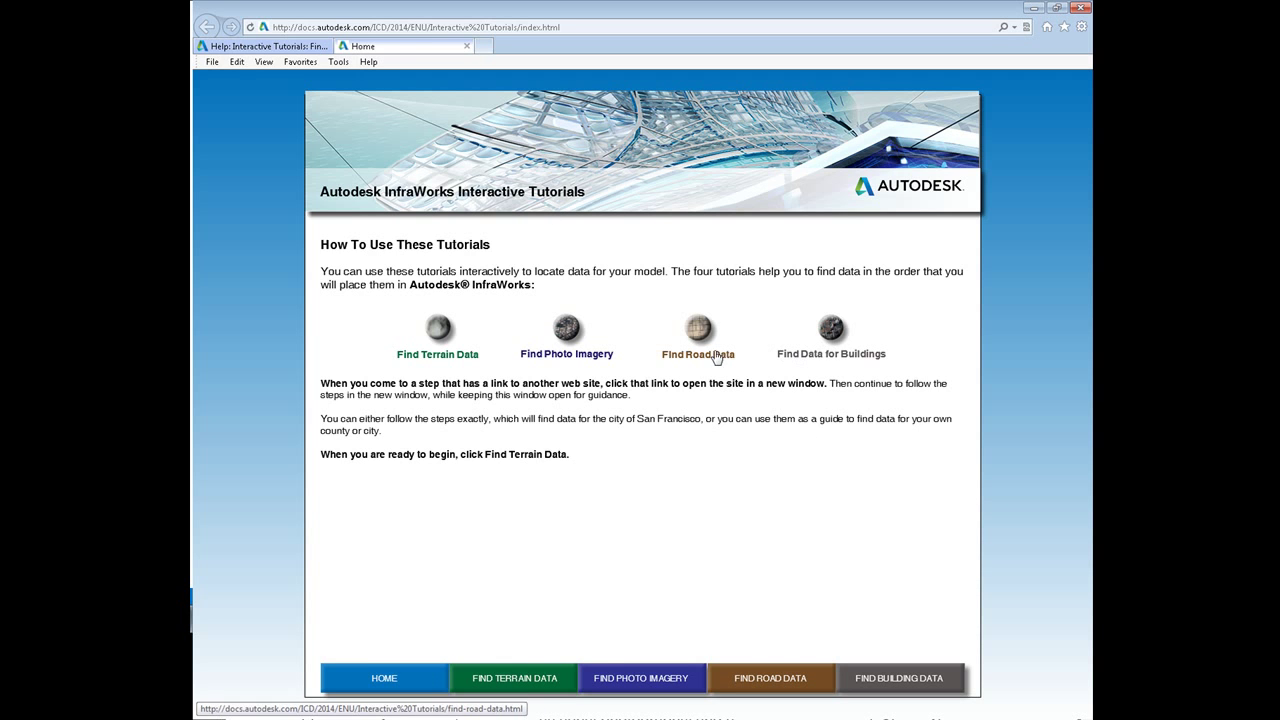
mouse_move(604, 546)
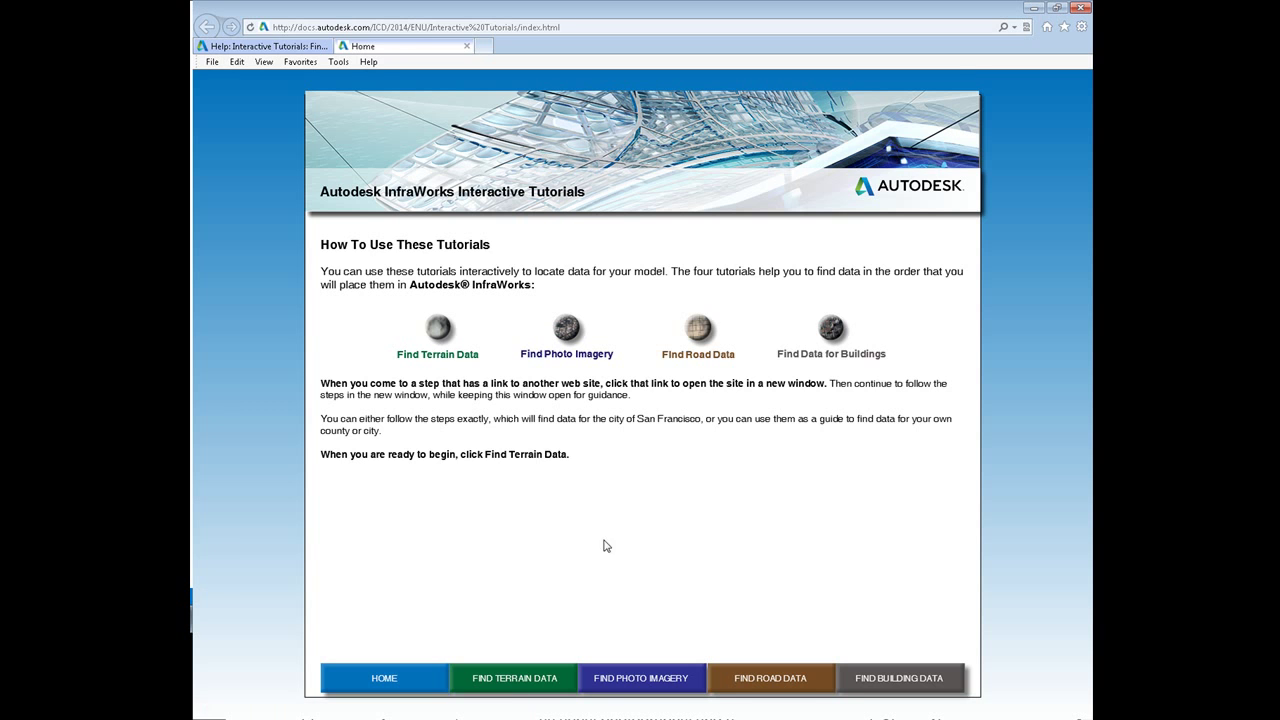
Open the Find Data for Buildings tutorial and add an empty browser tab beside it.
click(897, 677)
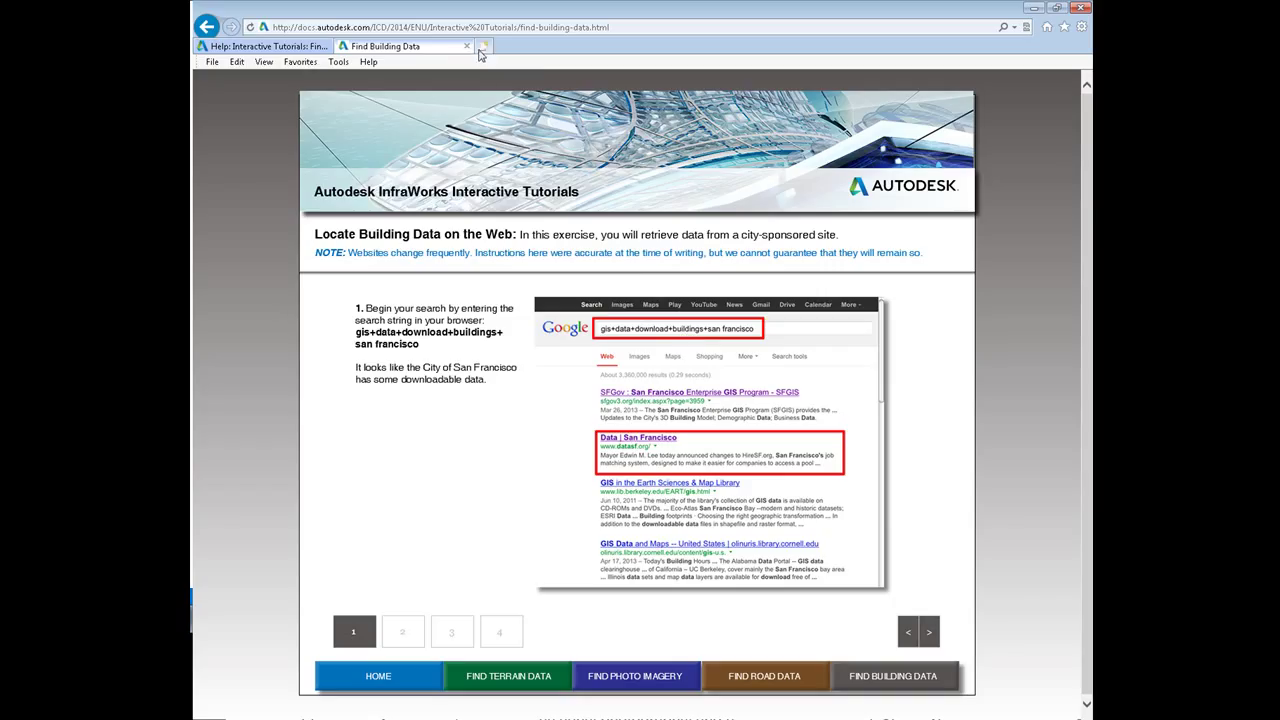
click(484, 46)
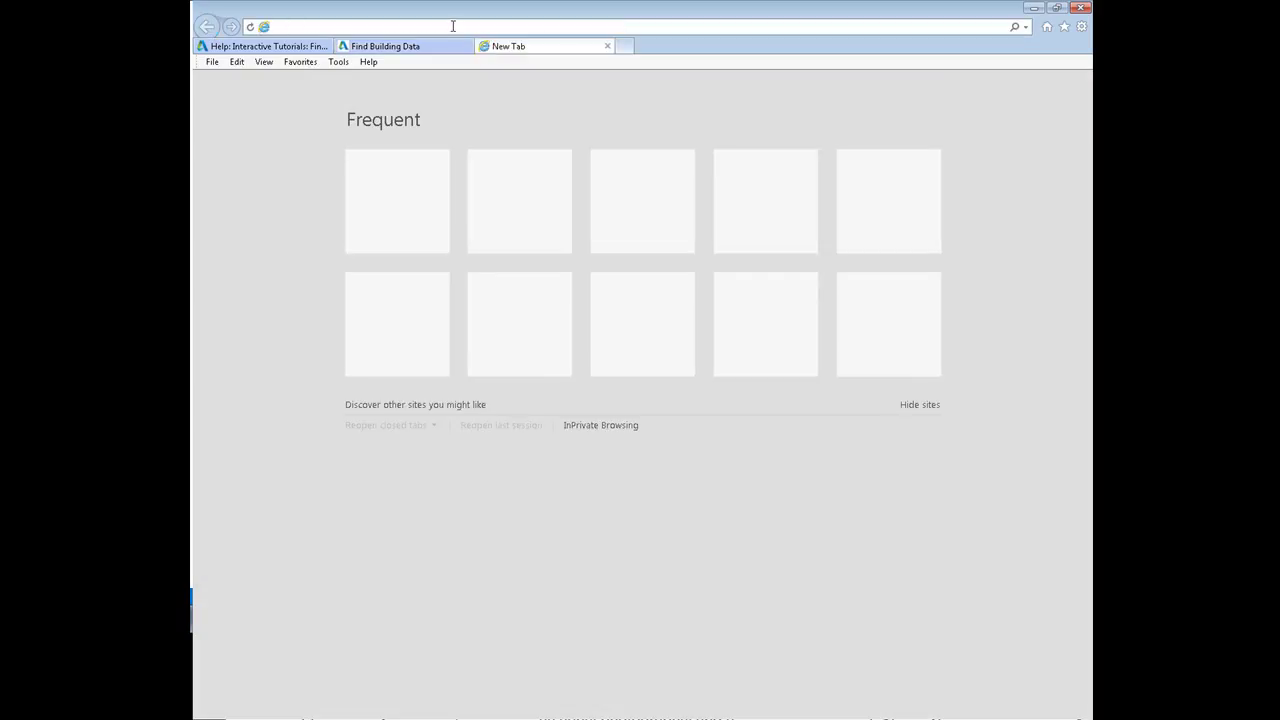
Google 'gis data download buildings hillsborough' and open the Hillsborough County Geodata GIS result.
text(GOO)
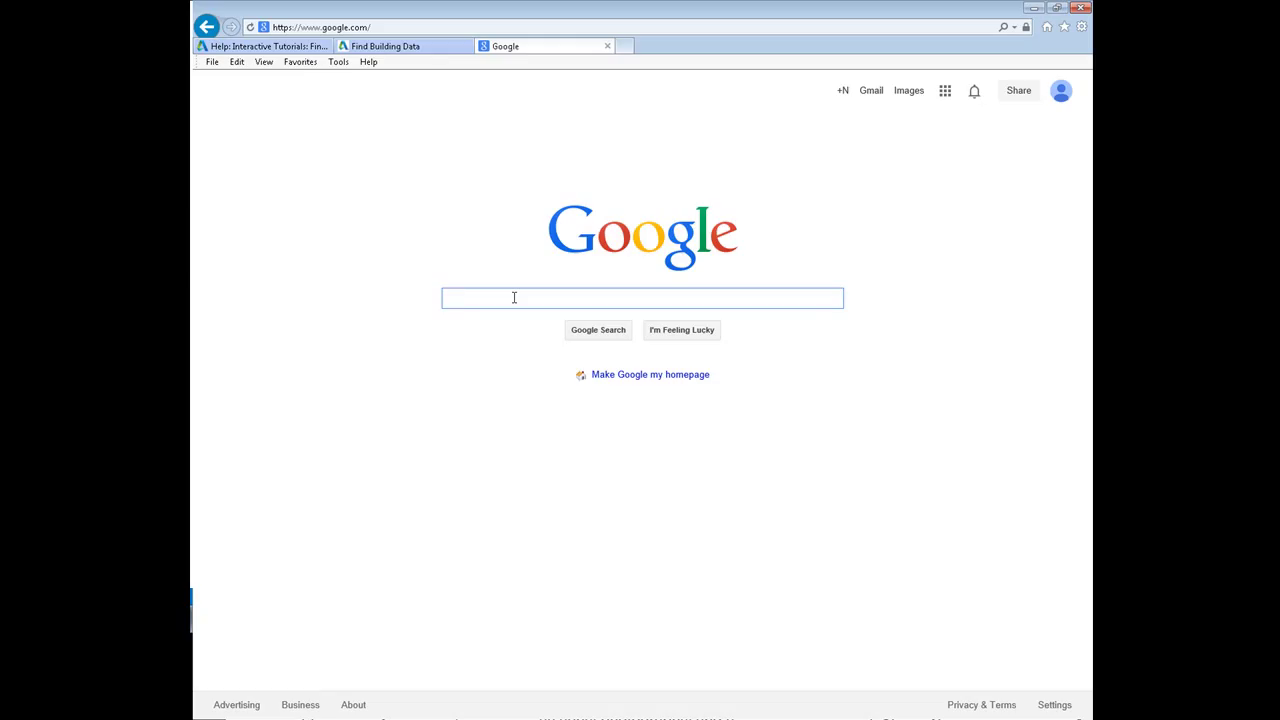
text(GIS+)
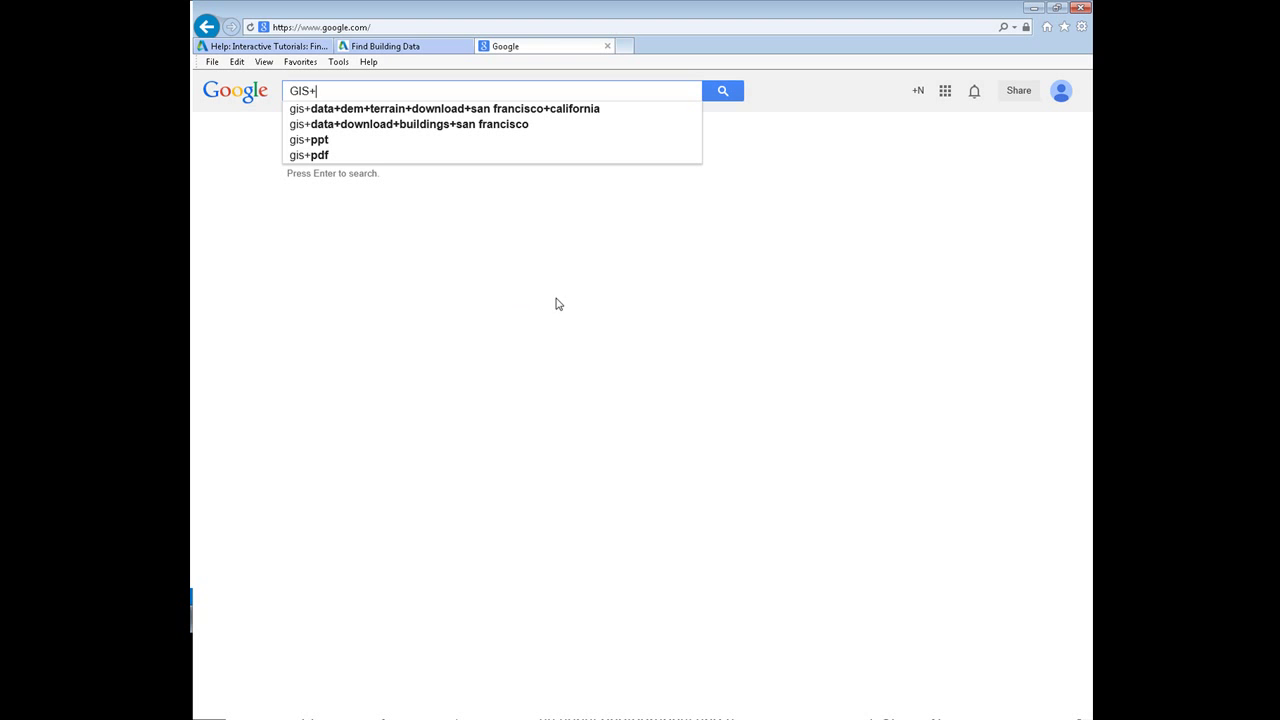
mouse_move(532, 292)
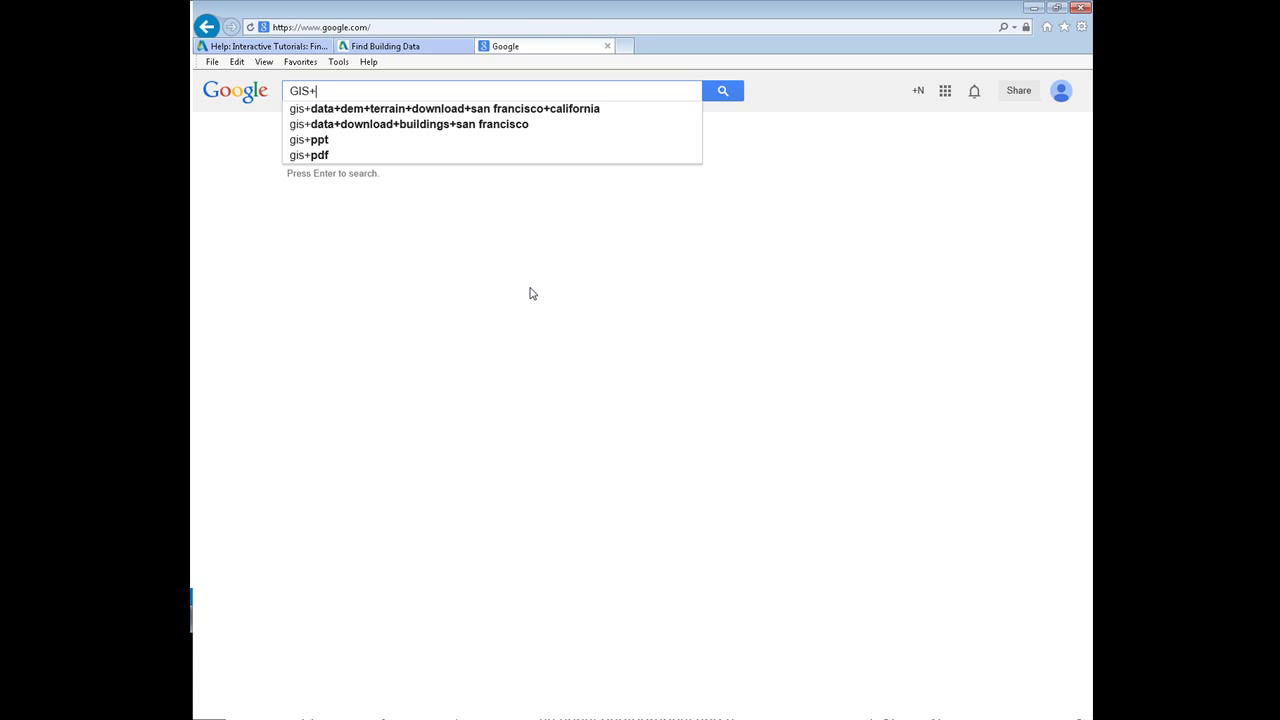
text(DATA)
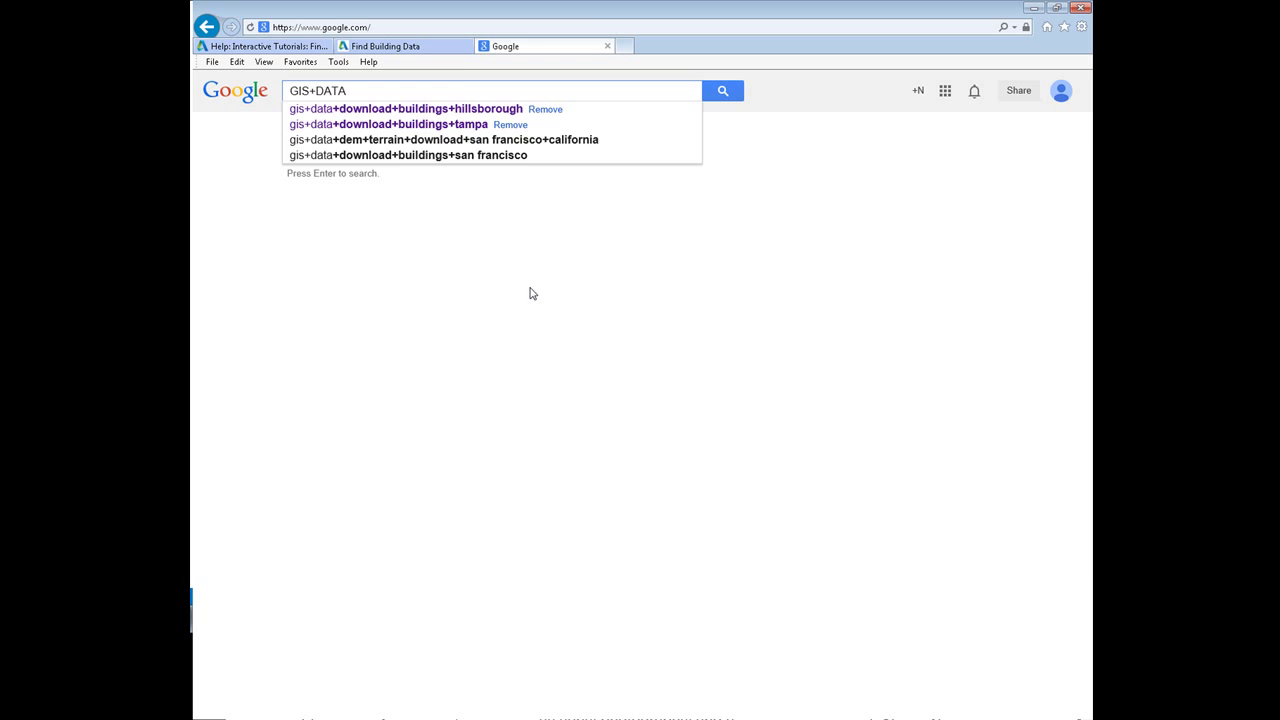
click(408, 108)
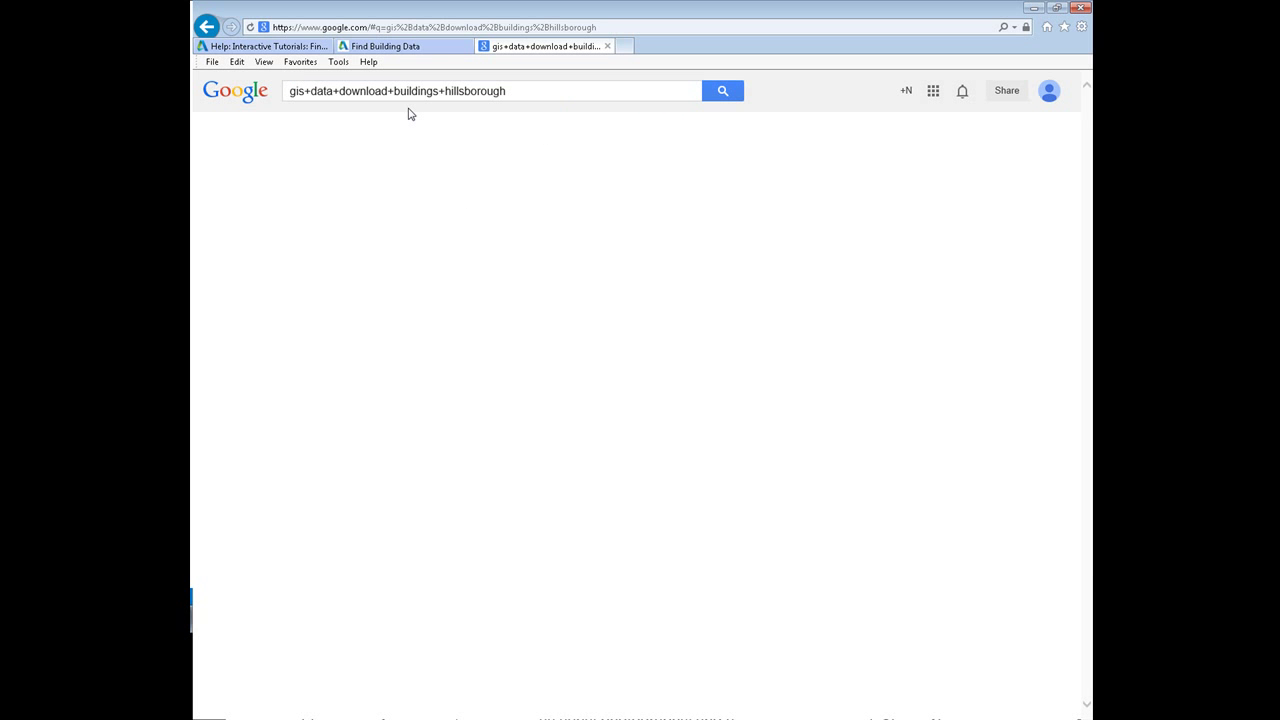
click(722, 90)
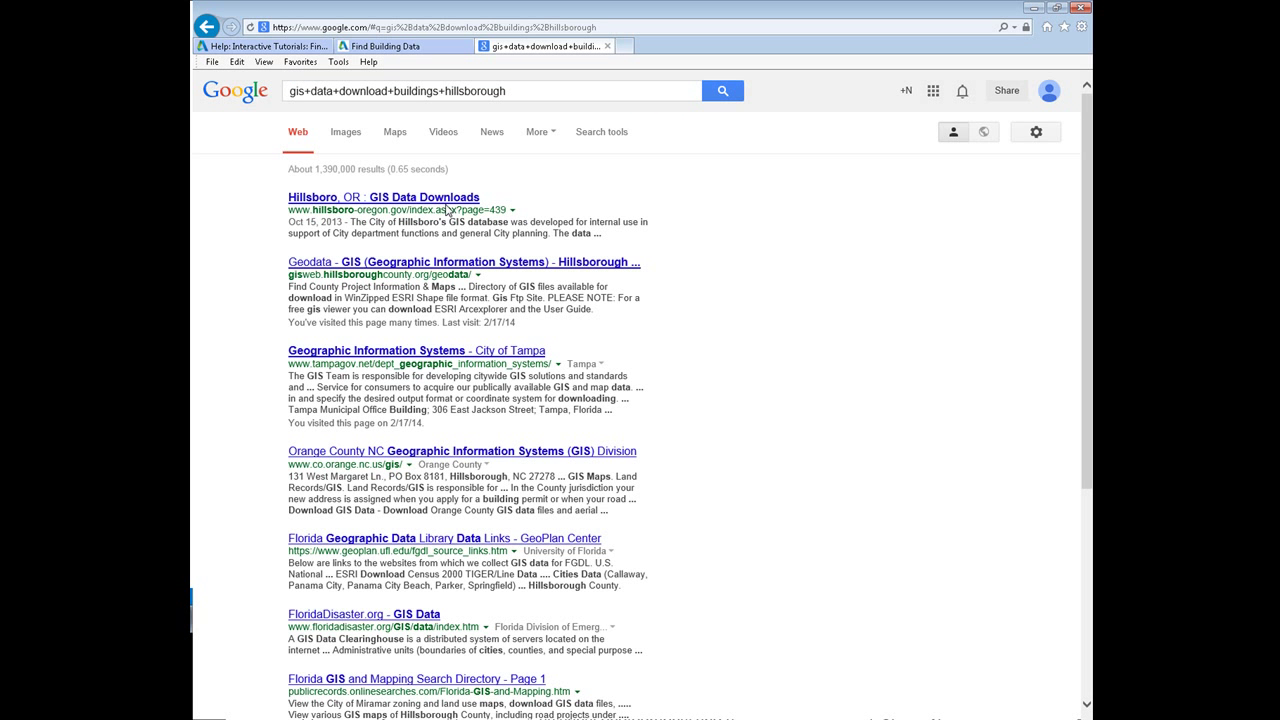
mouse_move(420, 268)
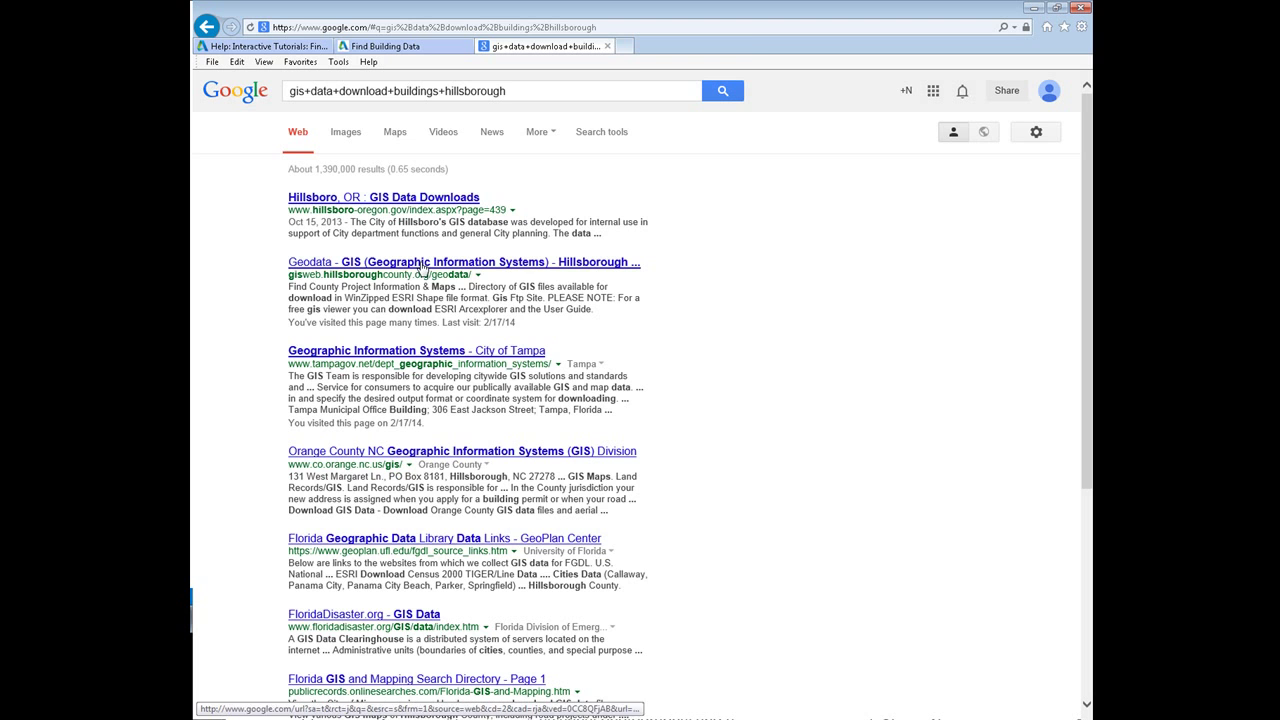
click(464, 262)
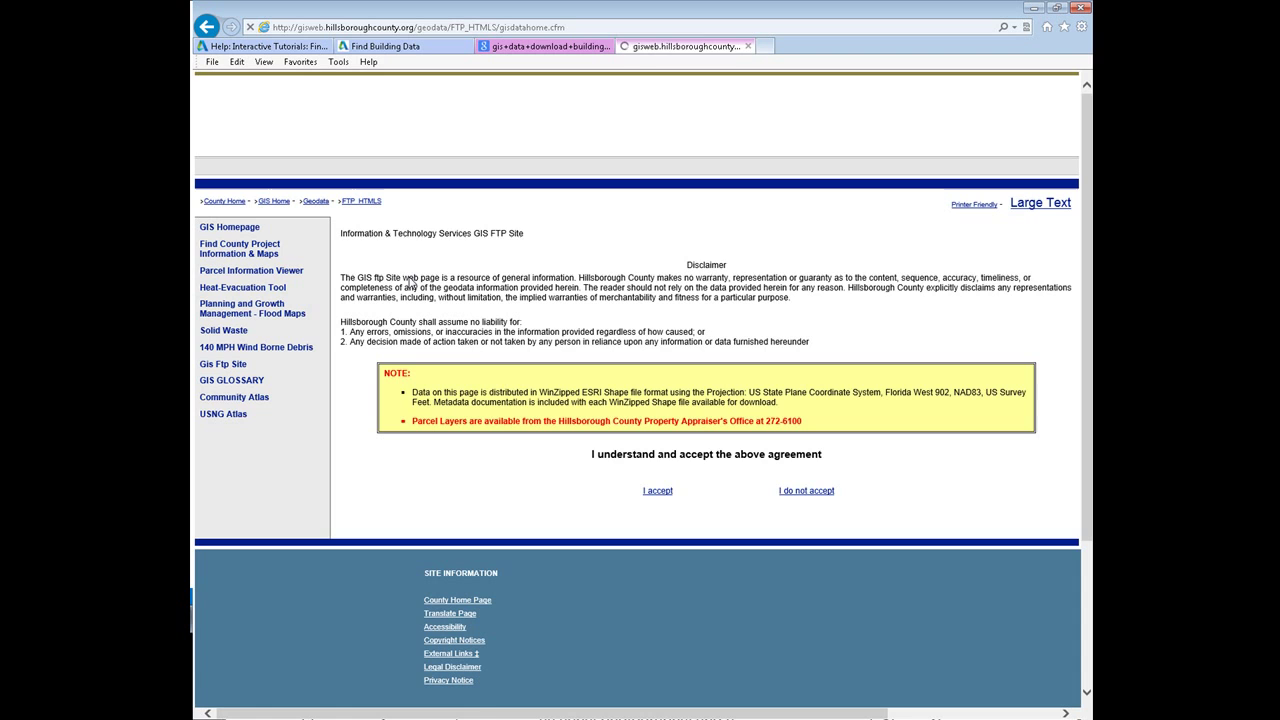
Accept the FTP disclaimer, save the county buildings zip link, and return to the building tutorial.
click(658, 490)
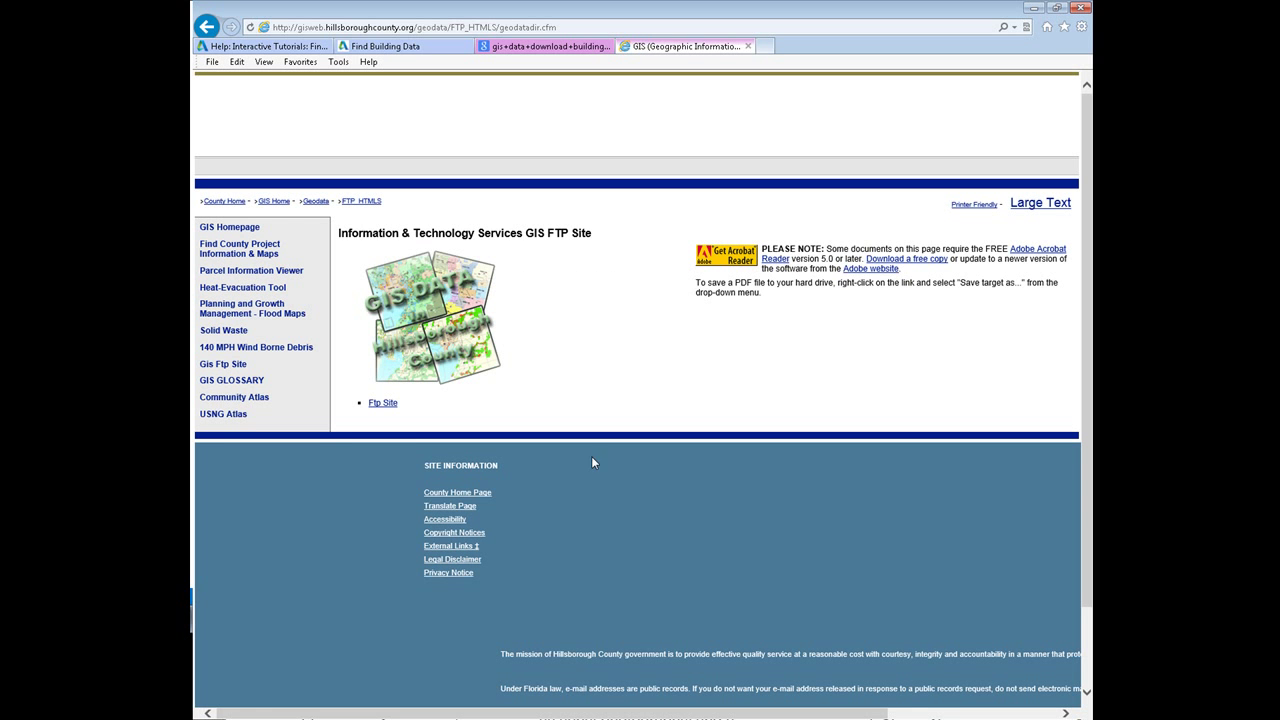
click(382, 402)
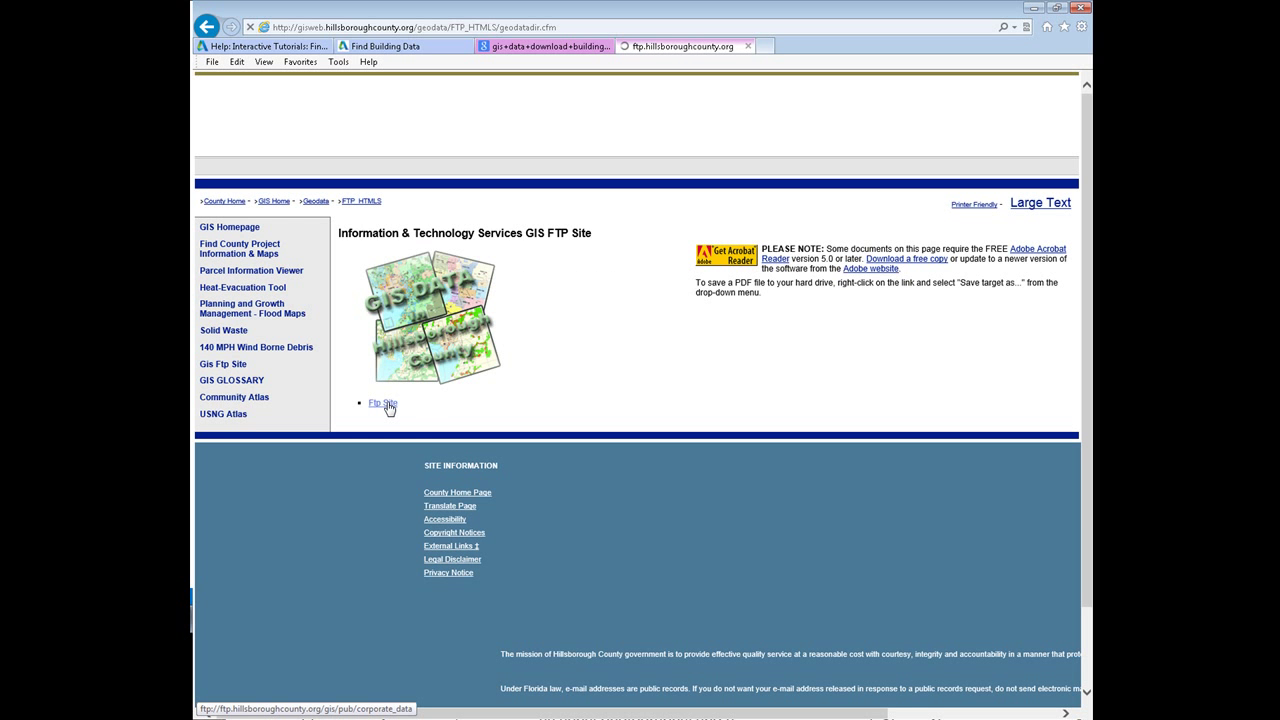
click(383, 403)
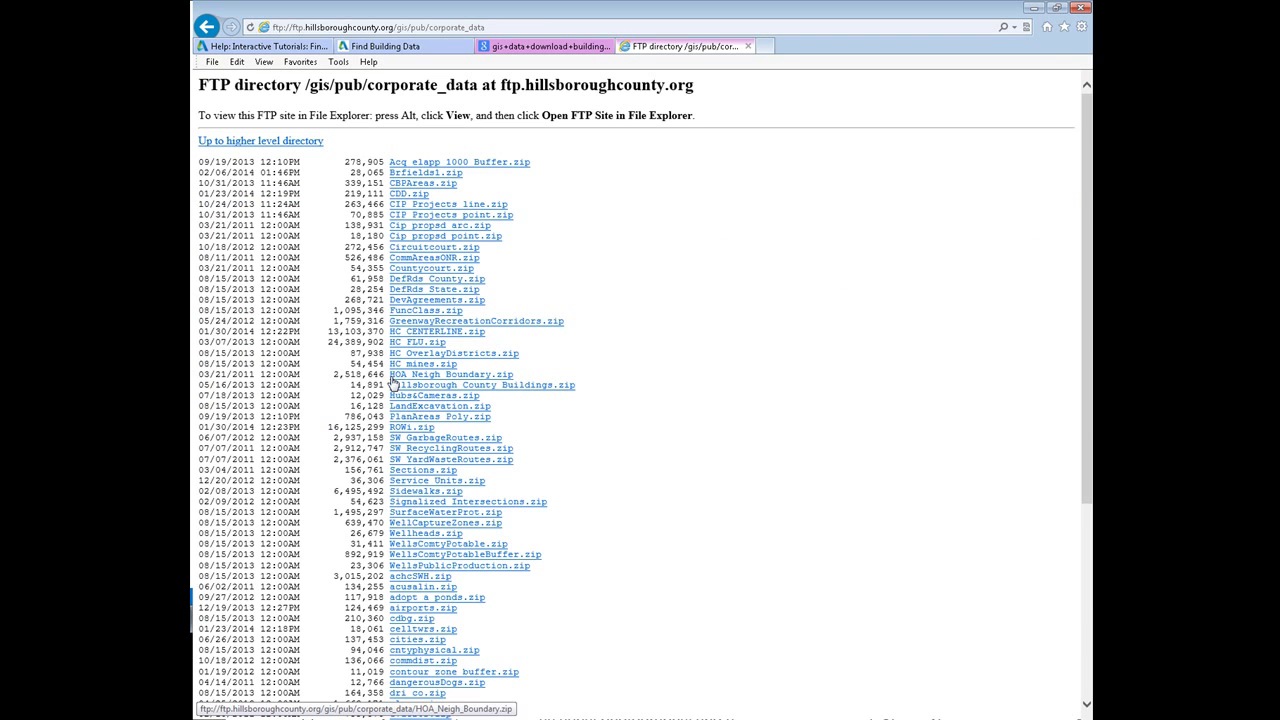
mouse_move(395, 363)
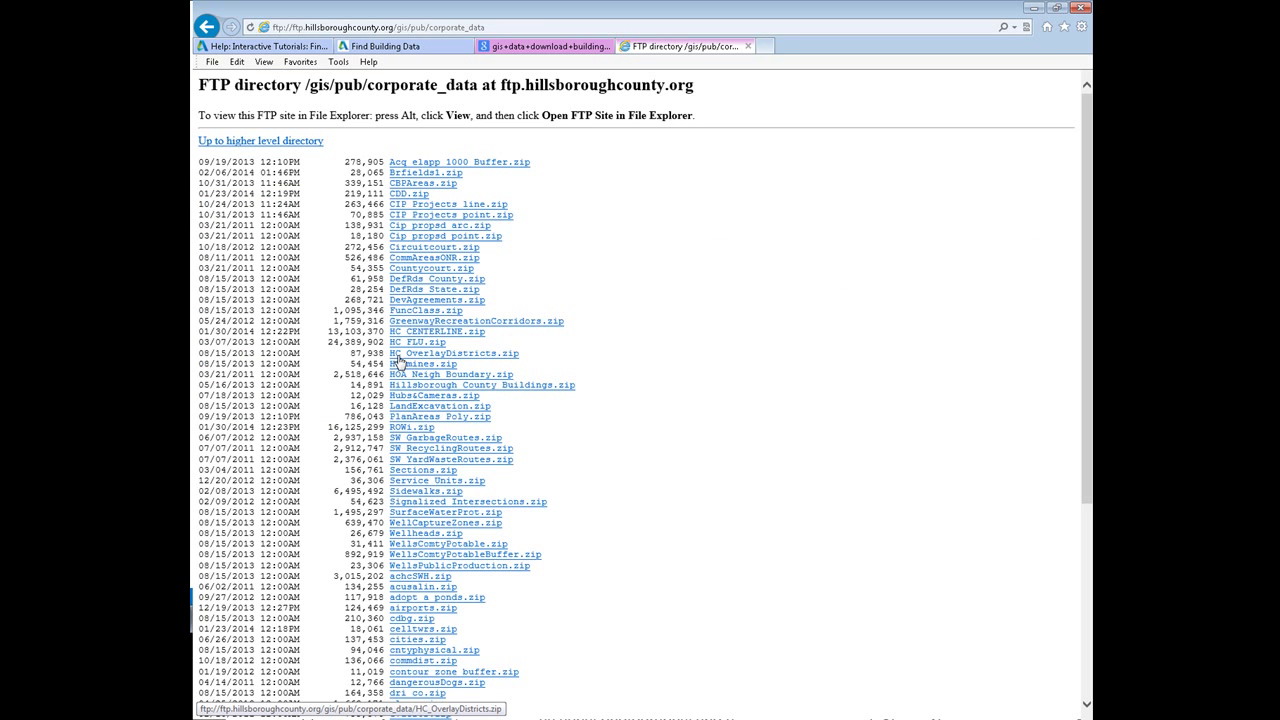
mouse_move(405, 396)
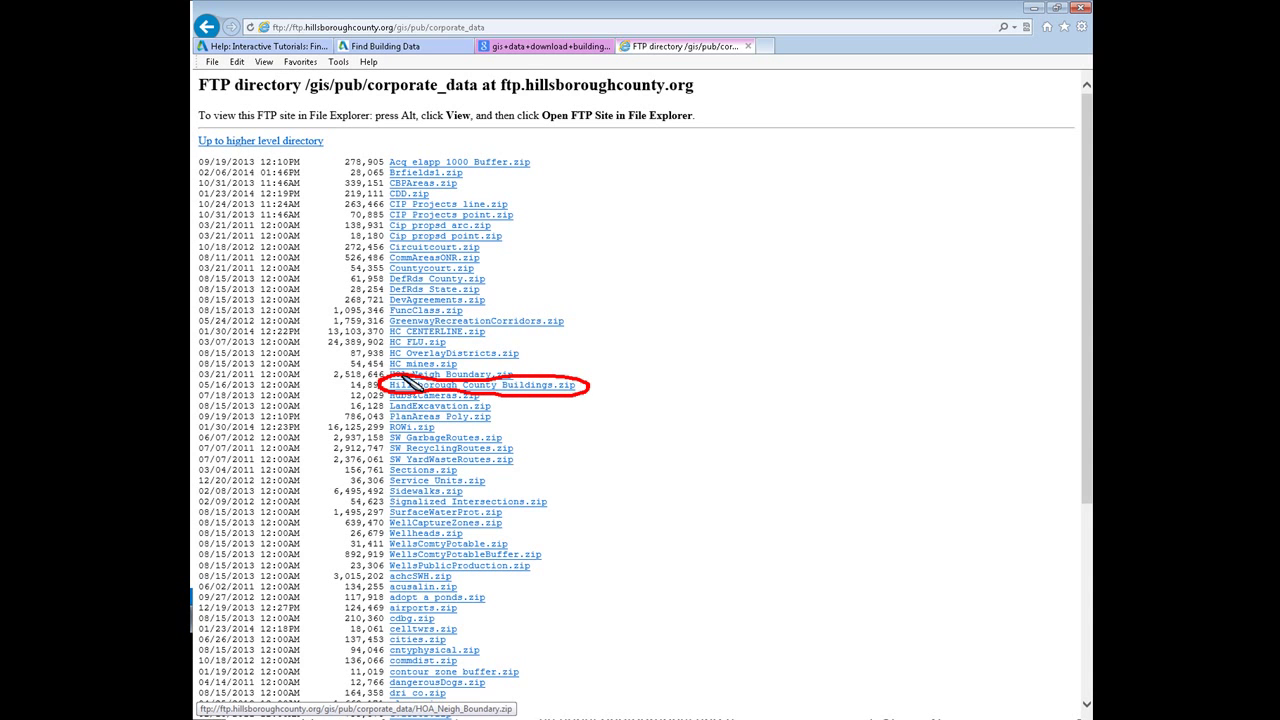
right_click(480, 385)
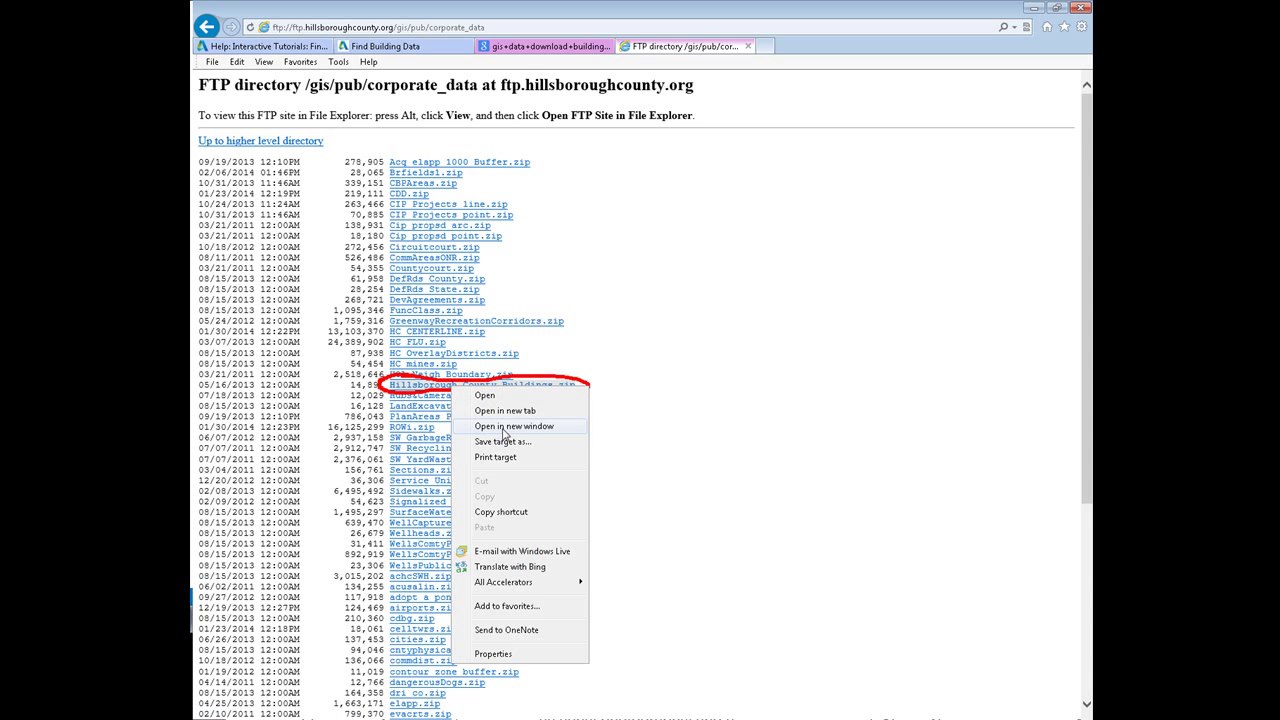
mouse_move(507, 442)
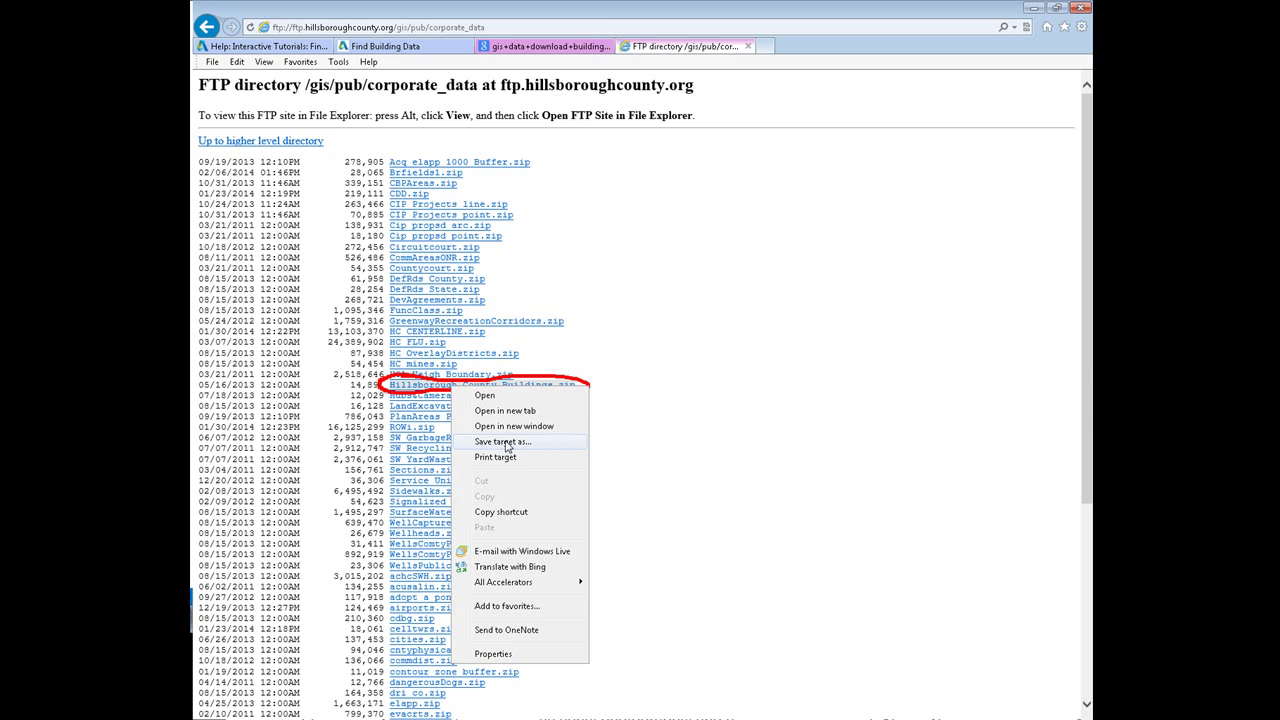
click(400, 46)
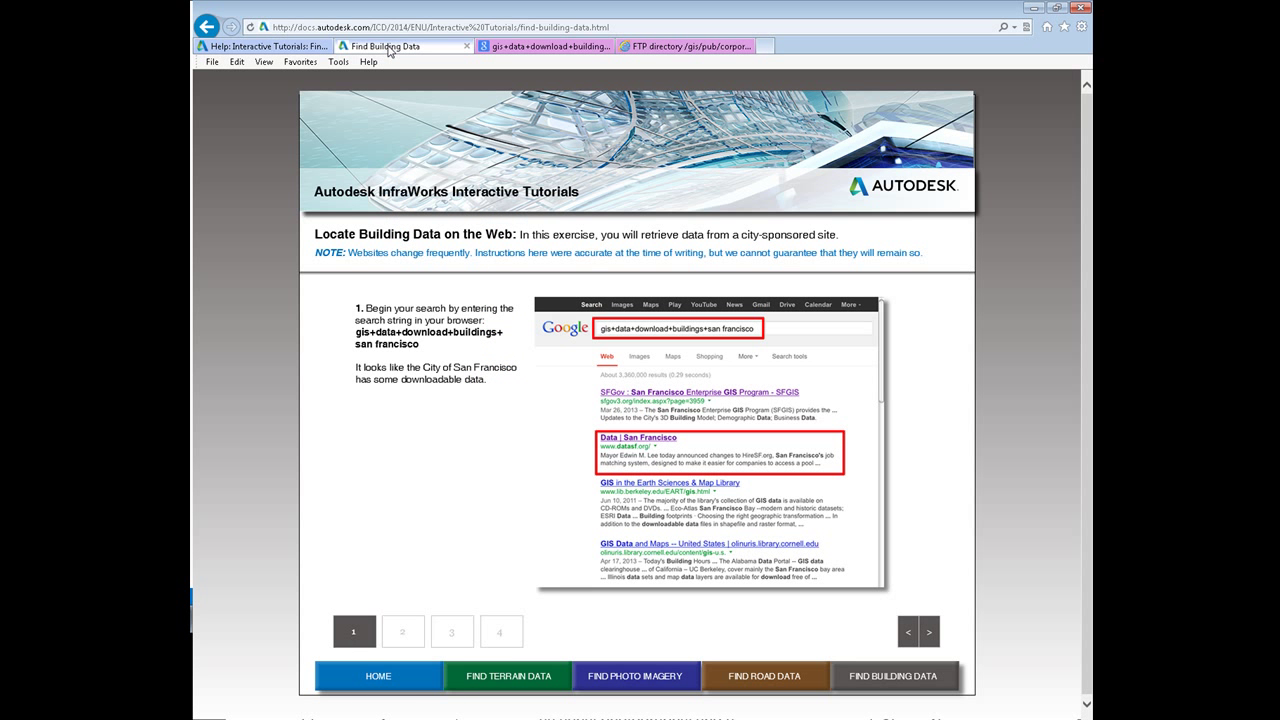
mouse_move(505, 682)
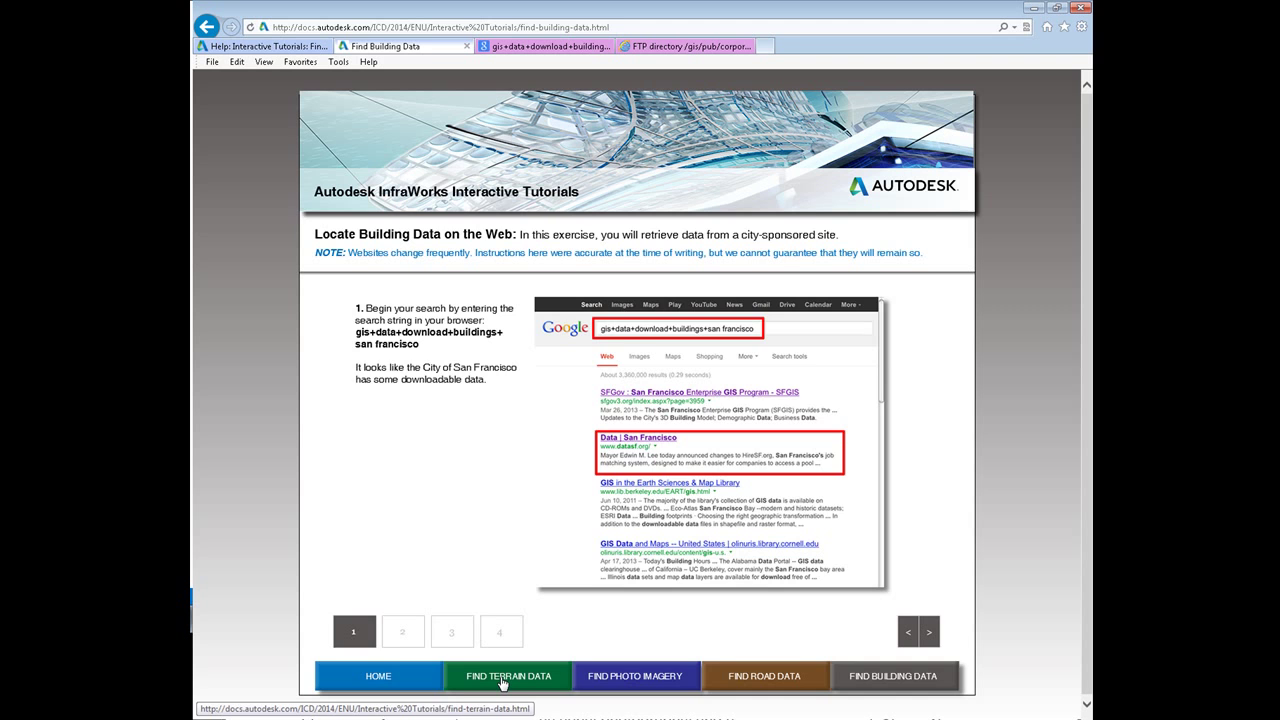
Open the terrain data exercise and open the viewer.nationalmap.gov link in a new tab.
click(507, 676)
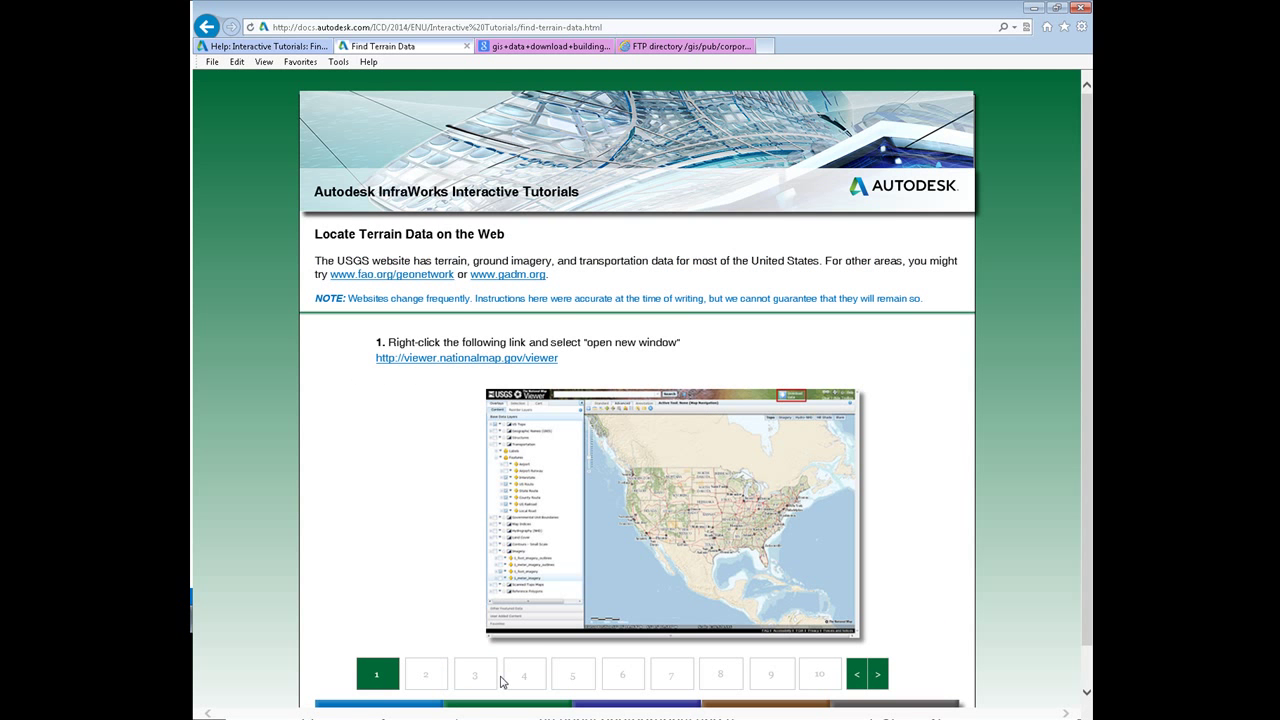
right_click(466, 358)
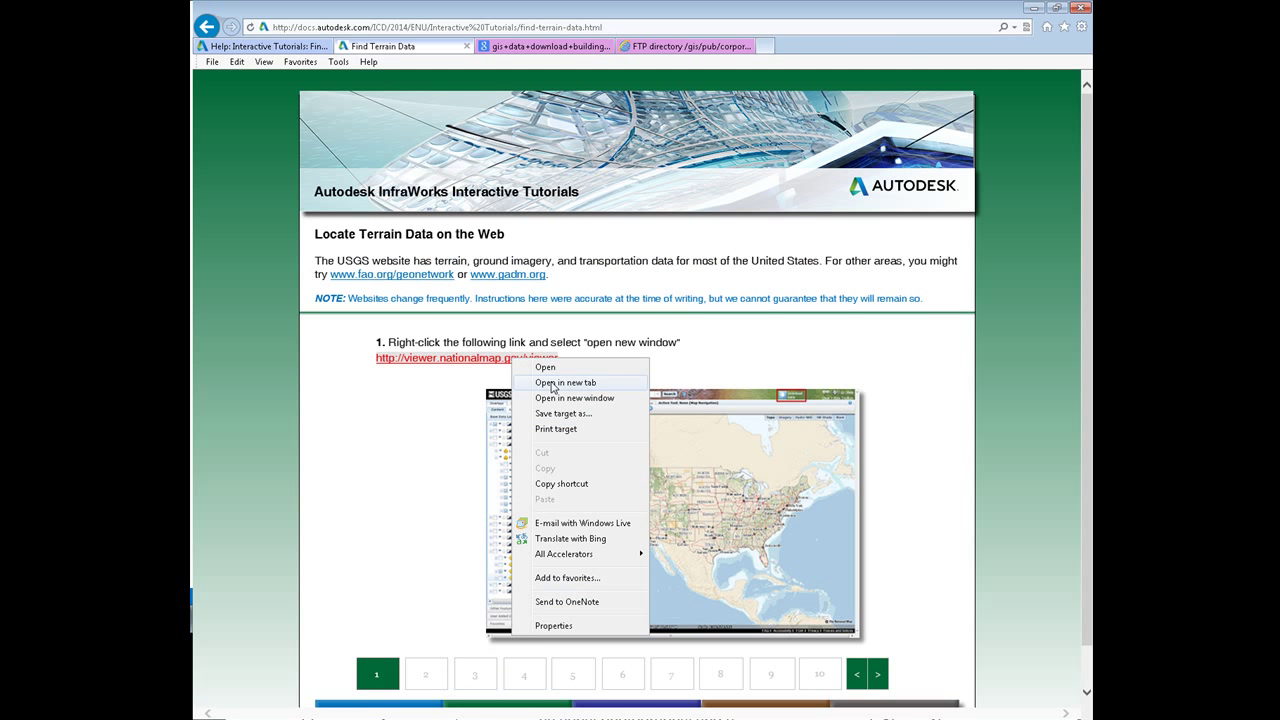
click(566, 382)
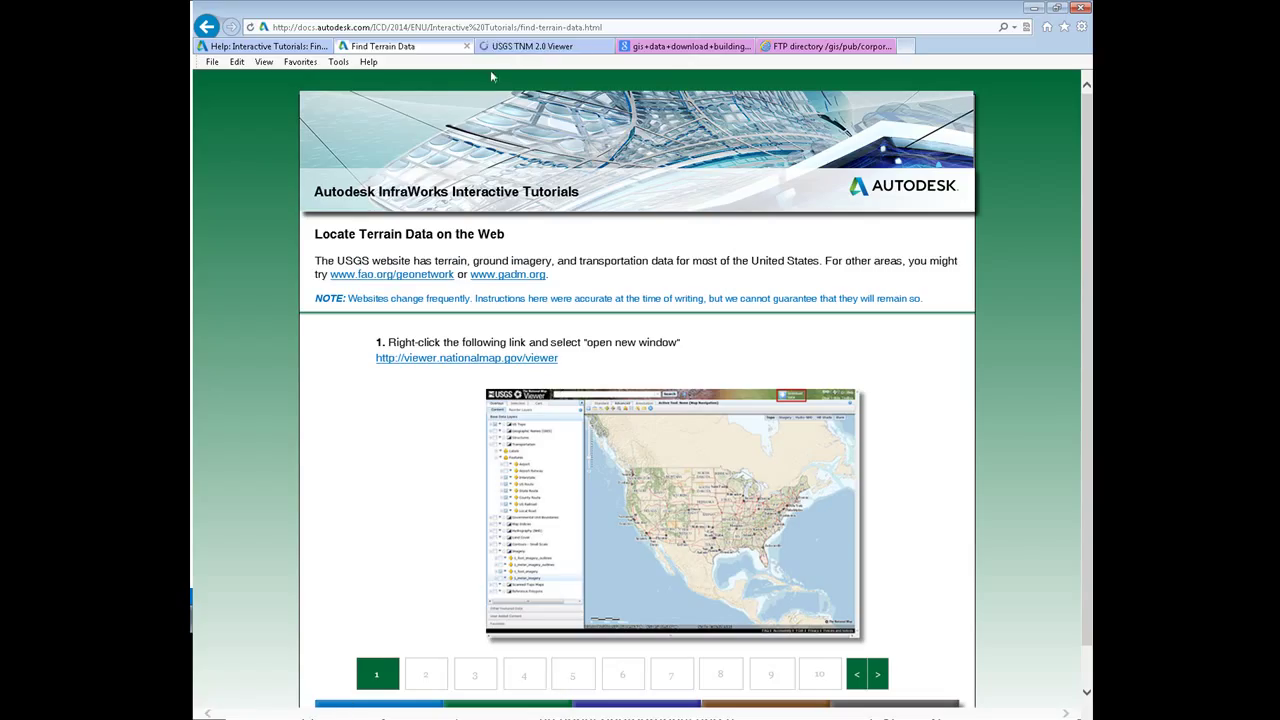
Switch to the USGS TNM 2.0 Viewer tab.
click(530, 46)
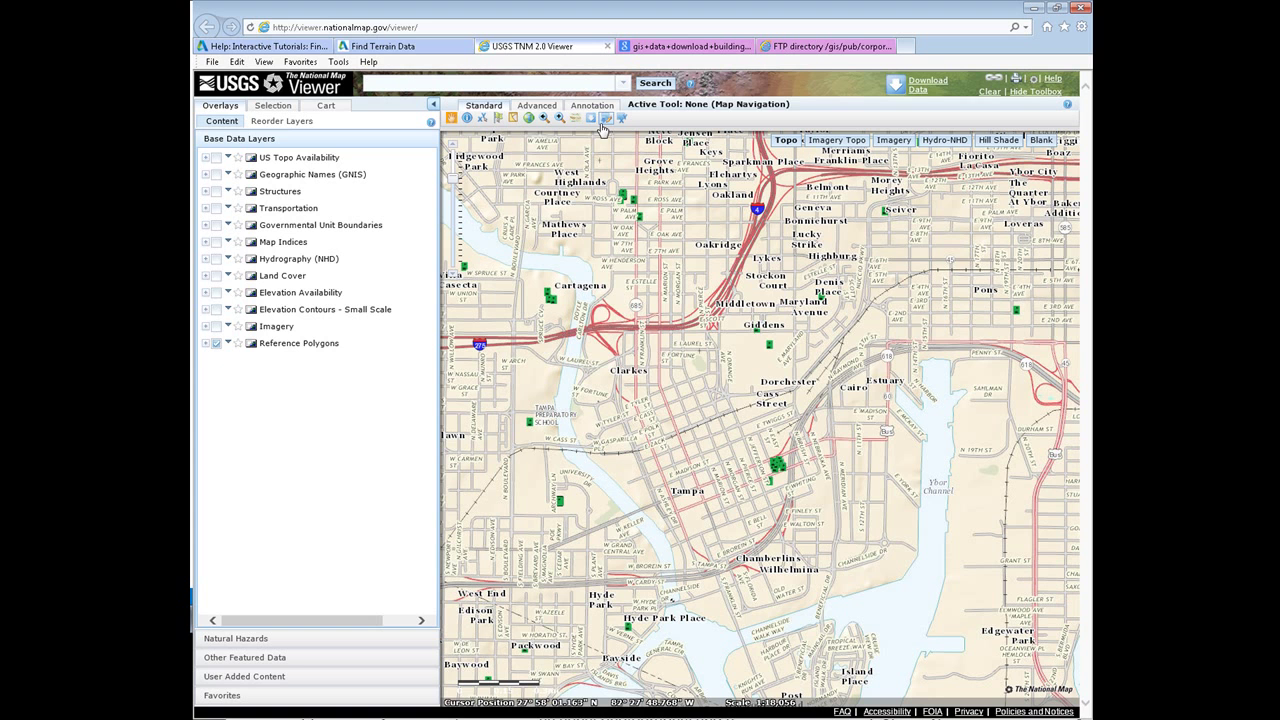
Request downloadable data for the downtown Tampa map extent with the Download Data tool.
click(604, 118)
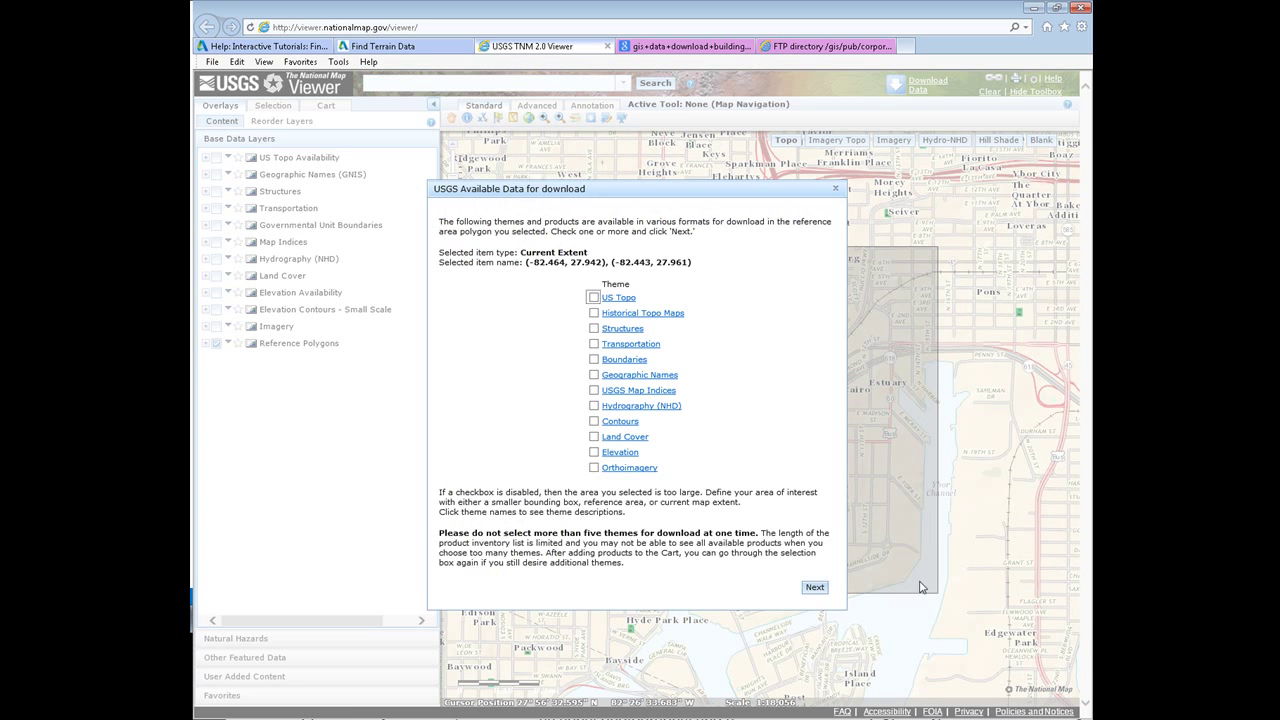
Choose Elevation and Orthoimagery, then the 1 arc second IMG and 10:1 Compressed NAIP products.
click(594, 452)
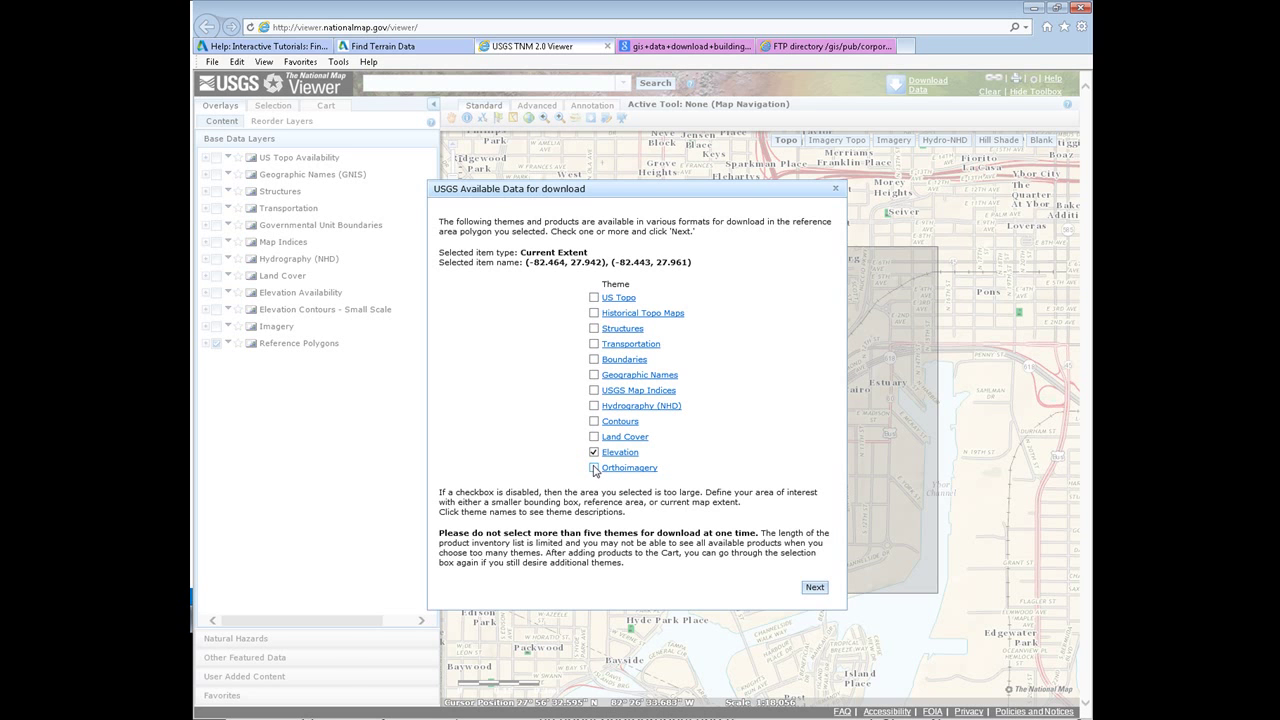
click(594, 467)
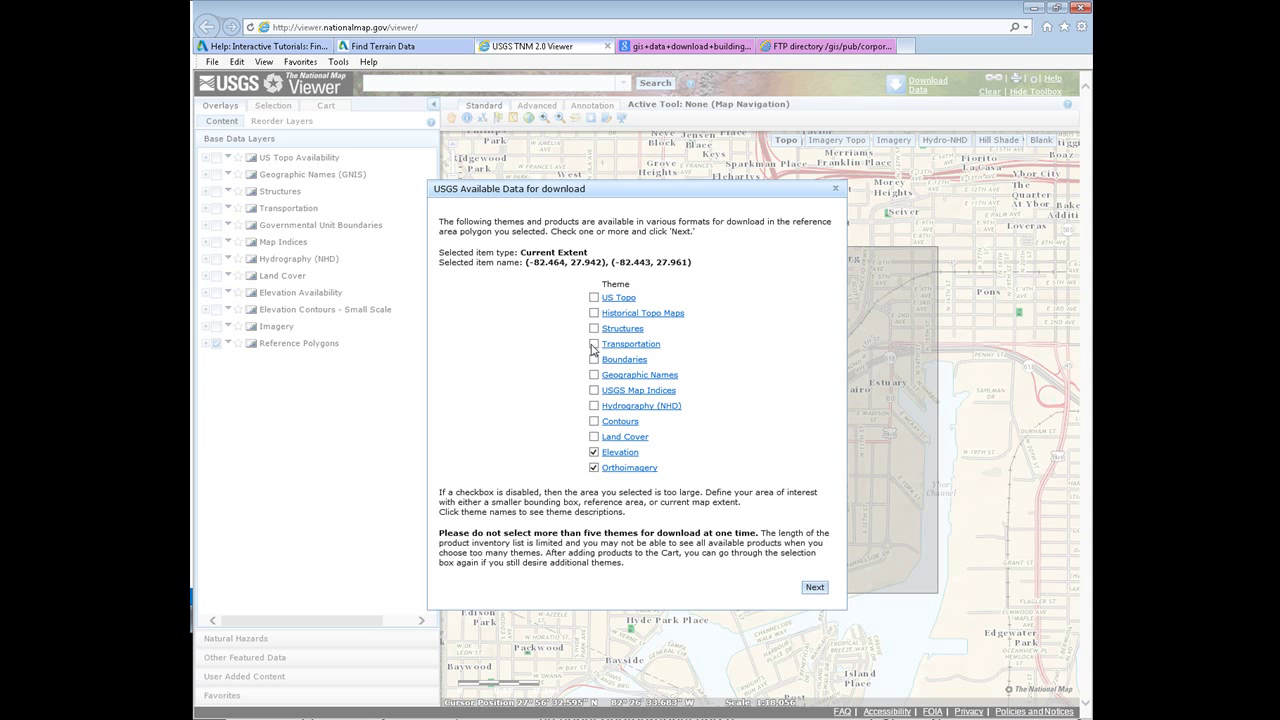
click(814, 587)
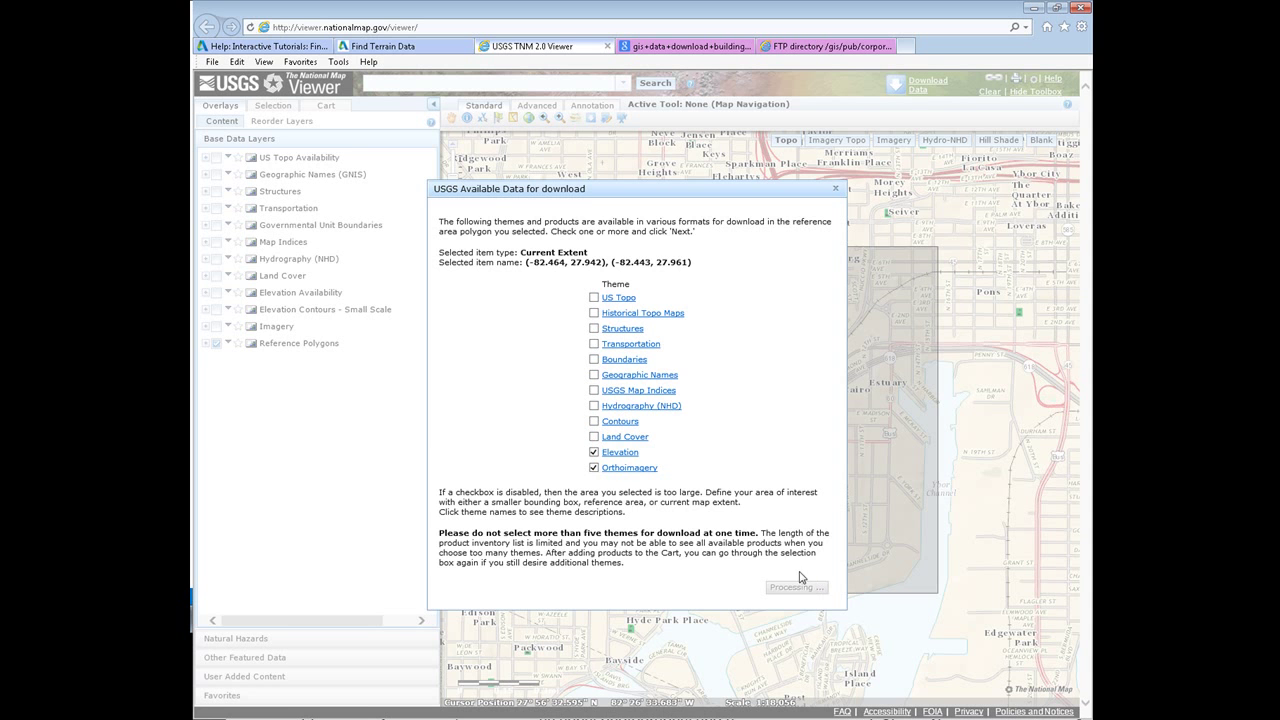
click(797, 587)
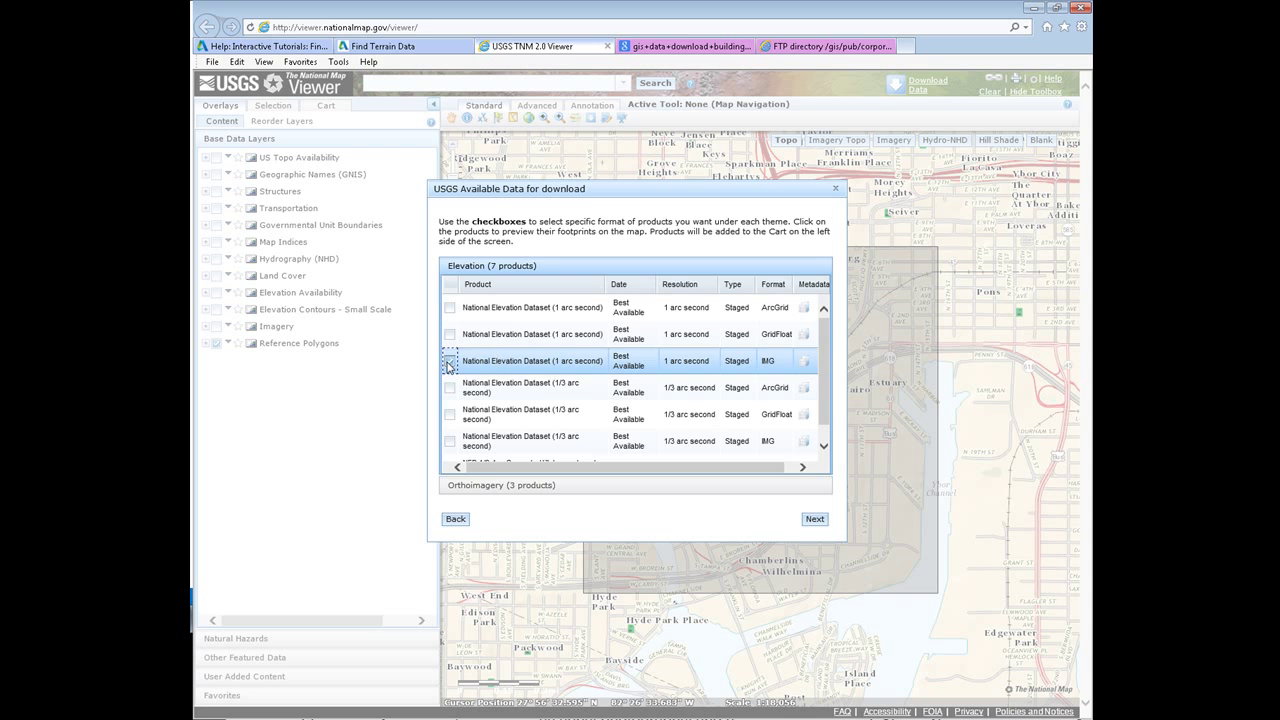
click(500, 485)
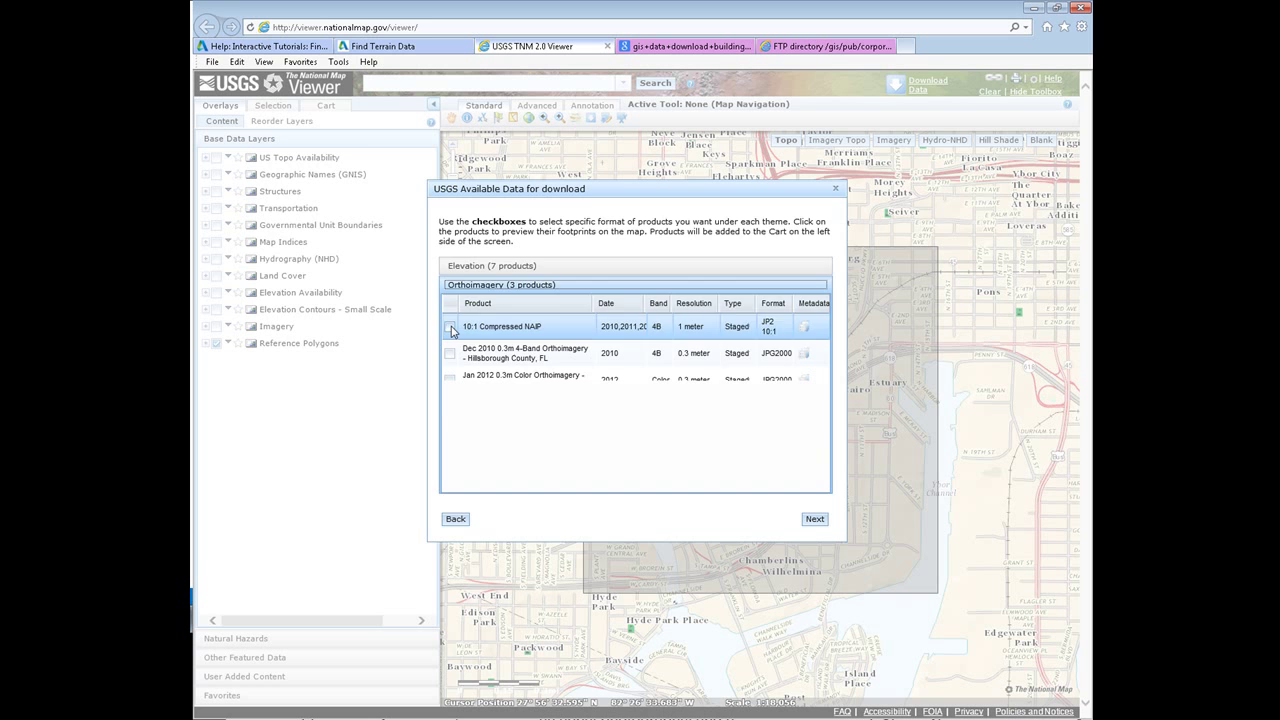
click(814, 518)
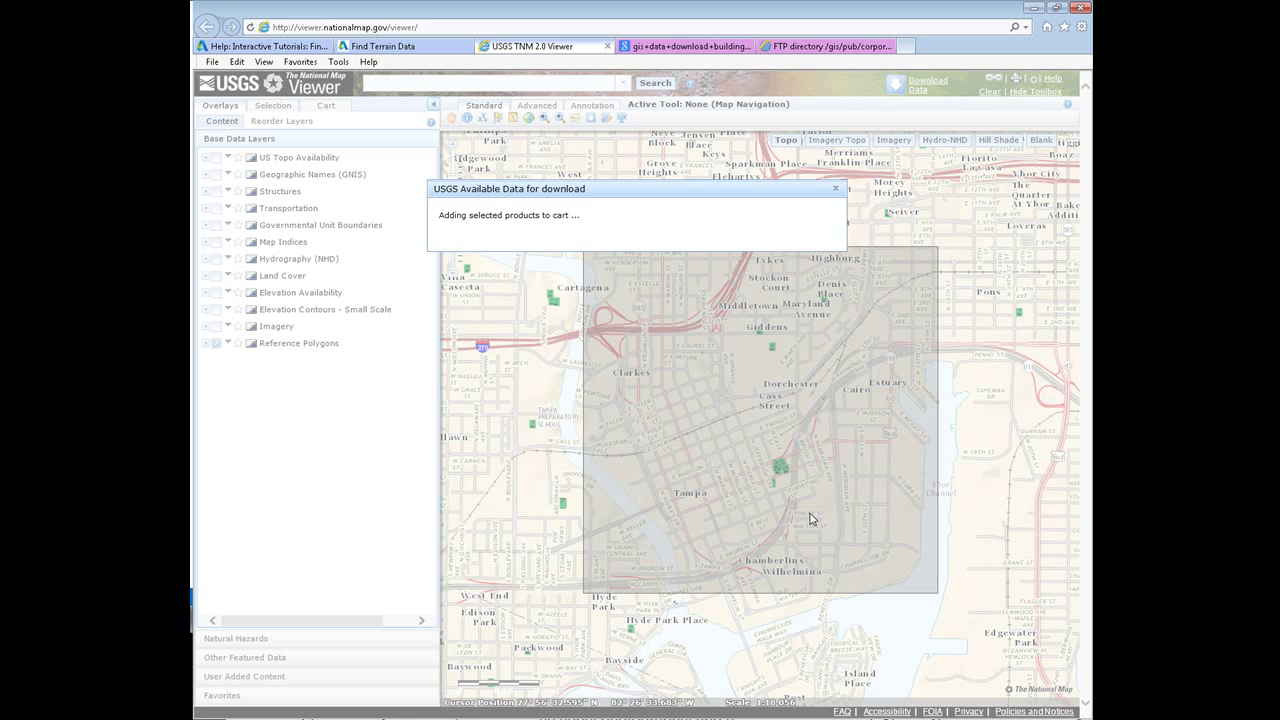
mouse_move(451, 308)
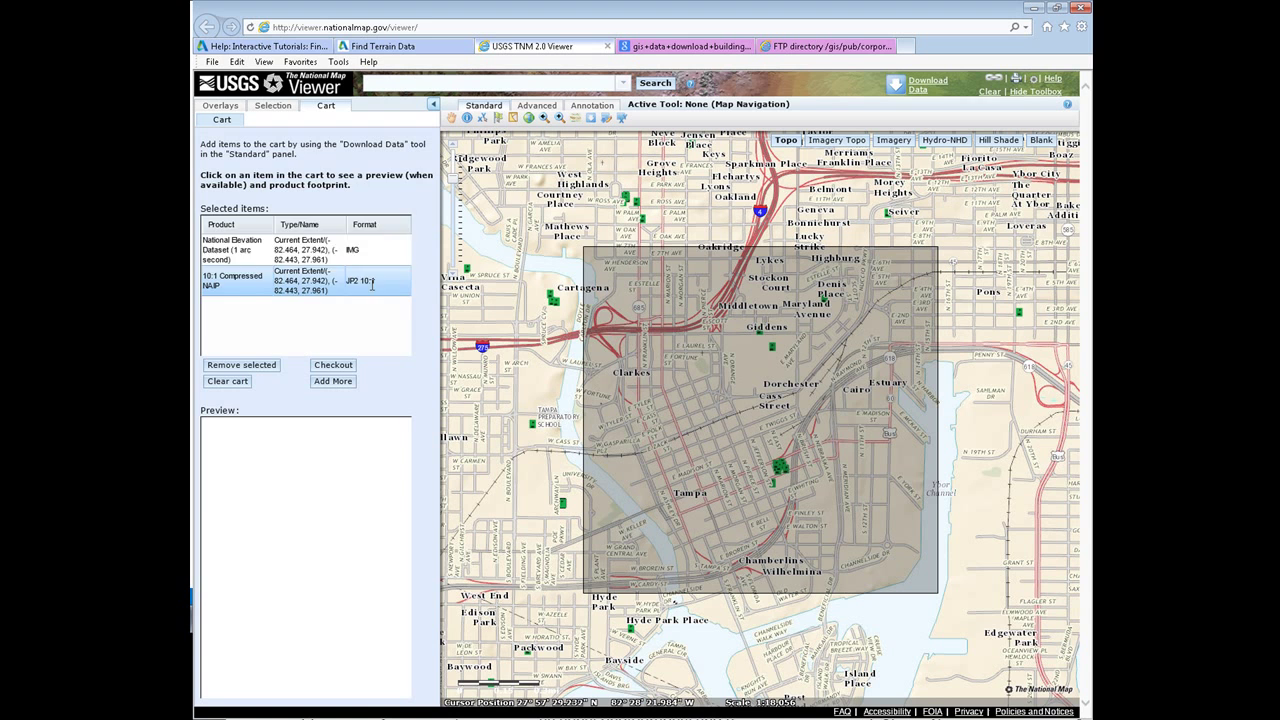
click(333, 365)
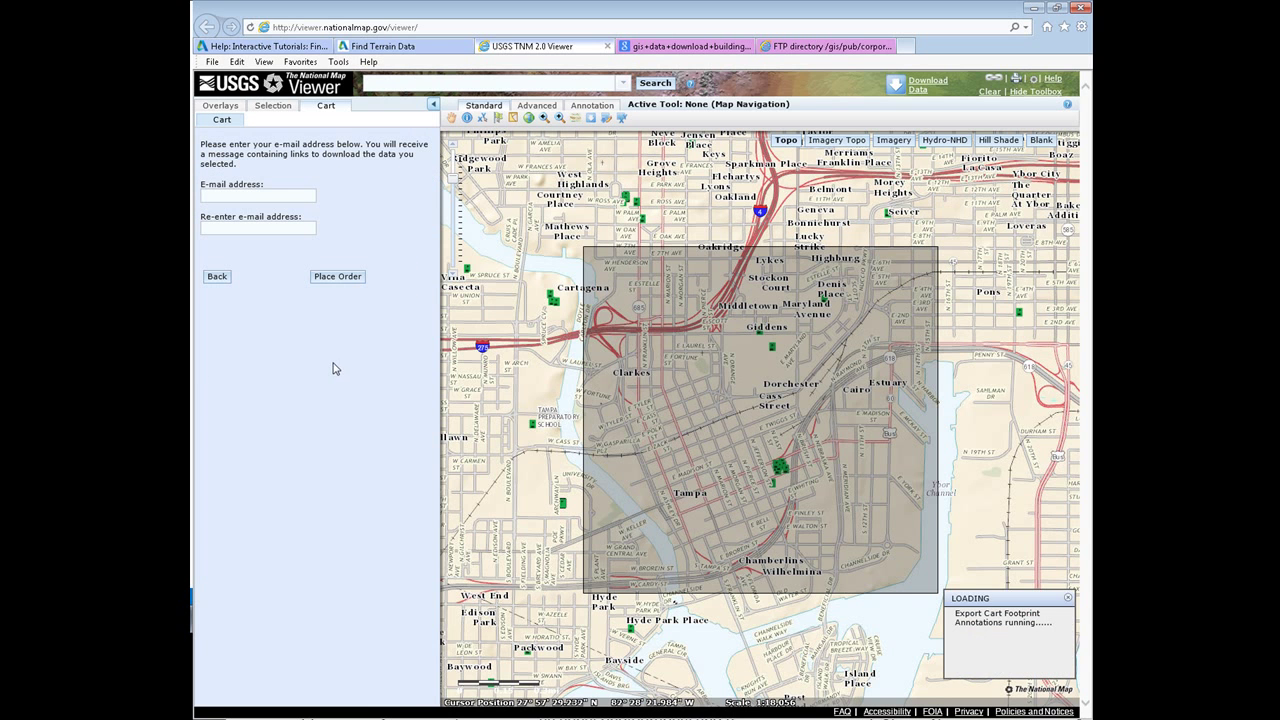
click(258, 195)
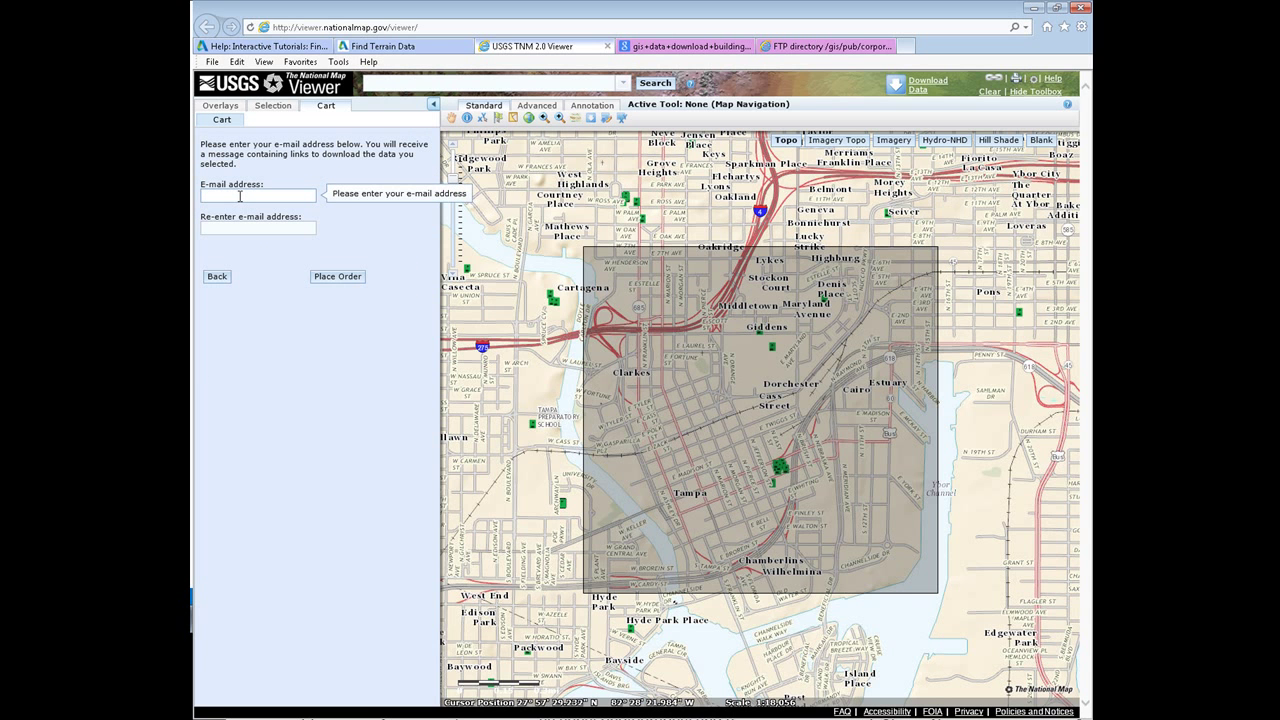
text(JOHN)
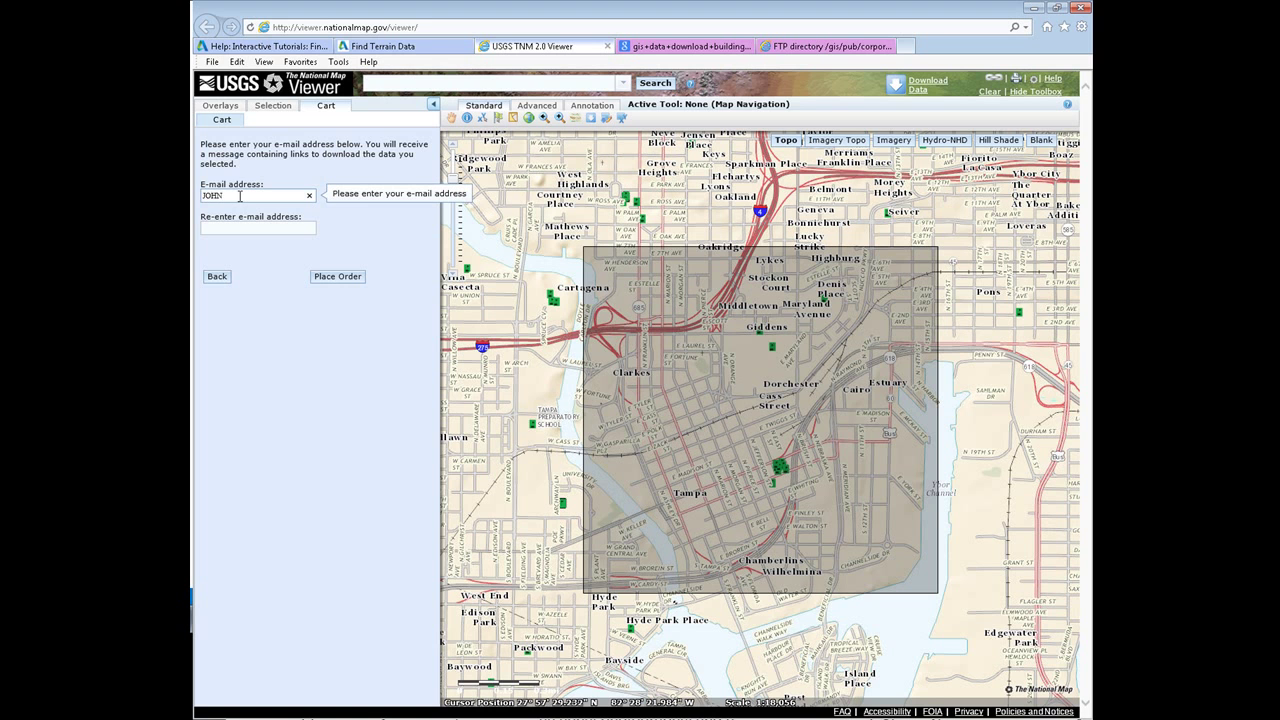
text(@DOE.COM)
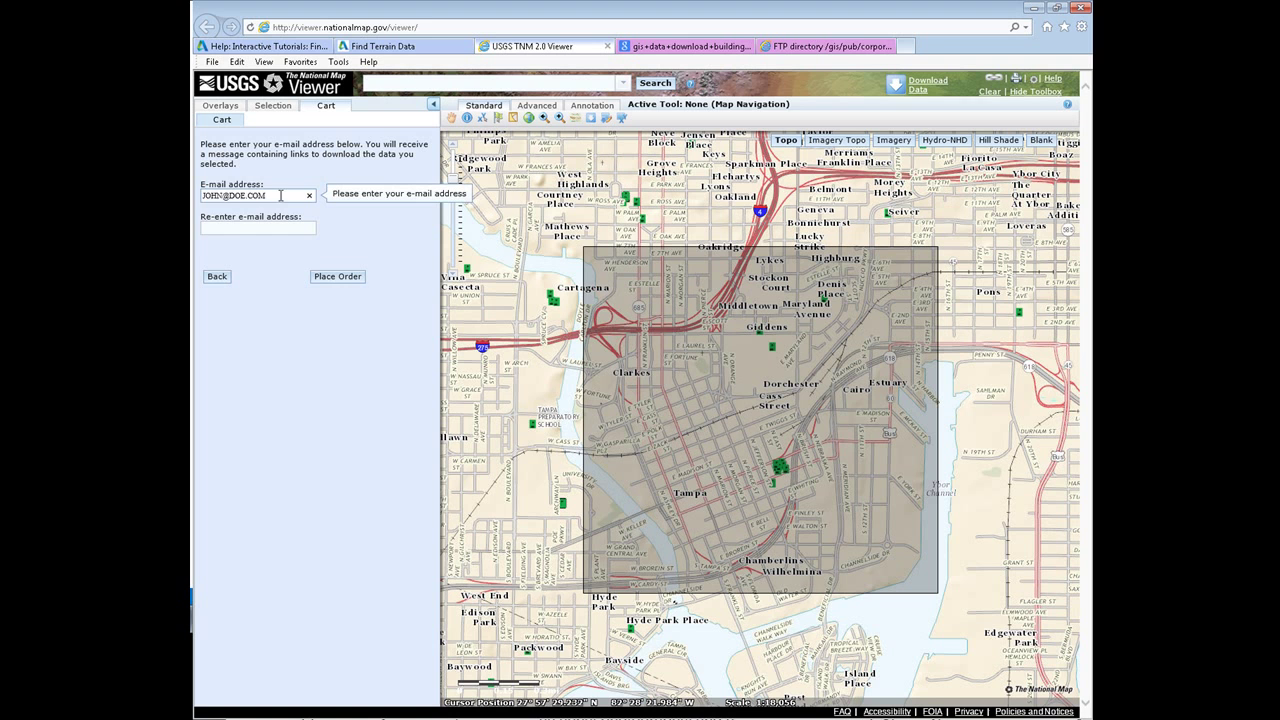
text(JOHN@DOE.COM)
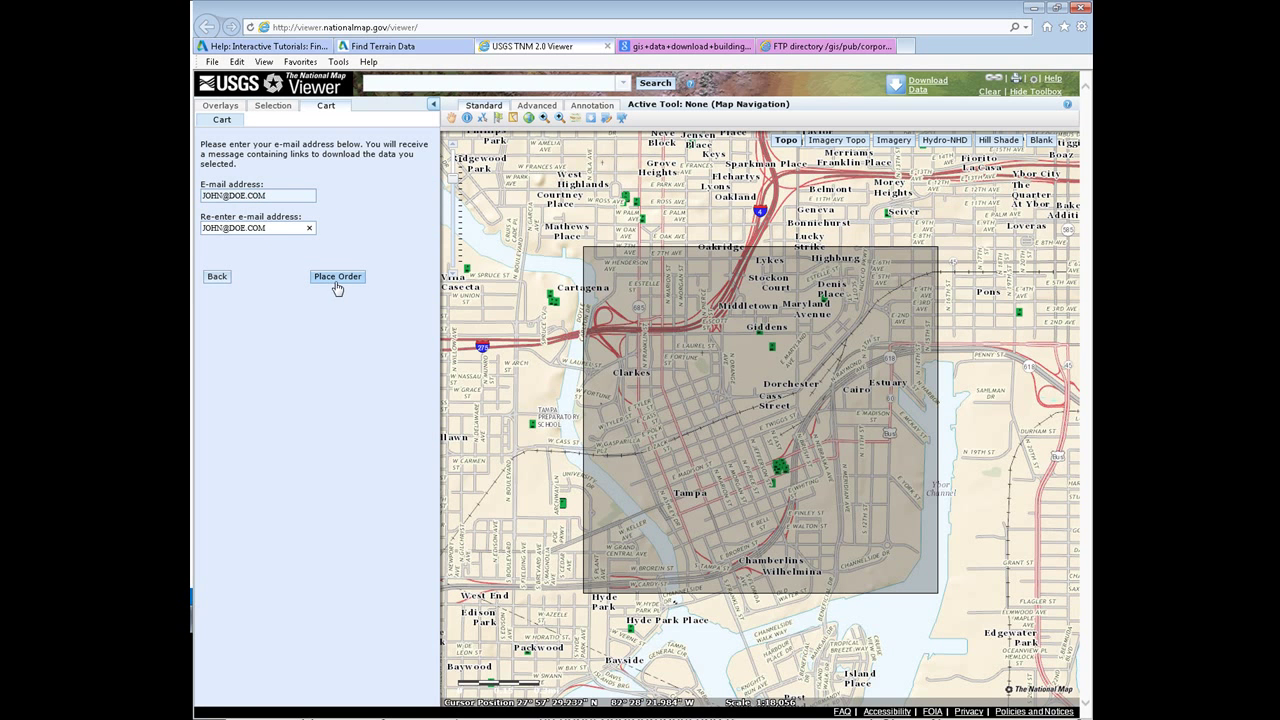
mouse_move(283, 283)
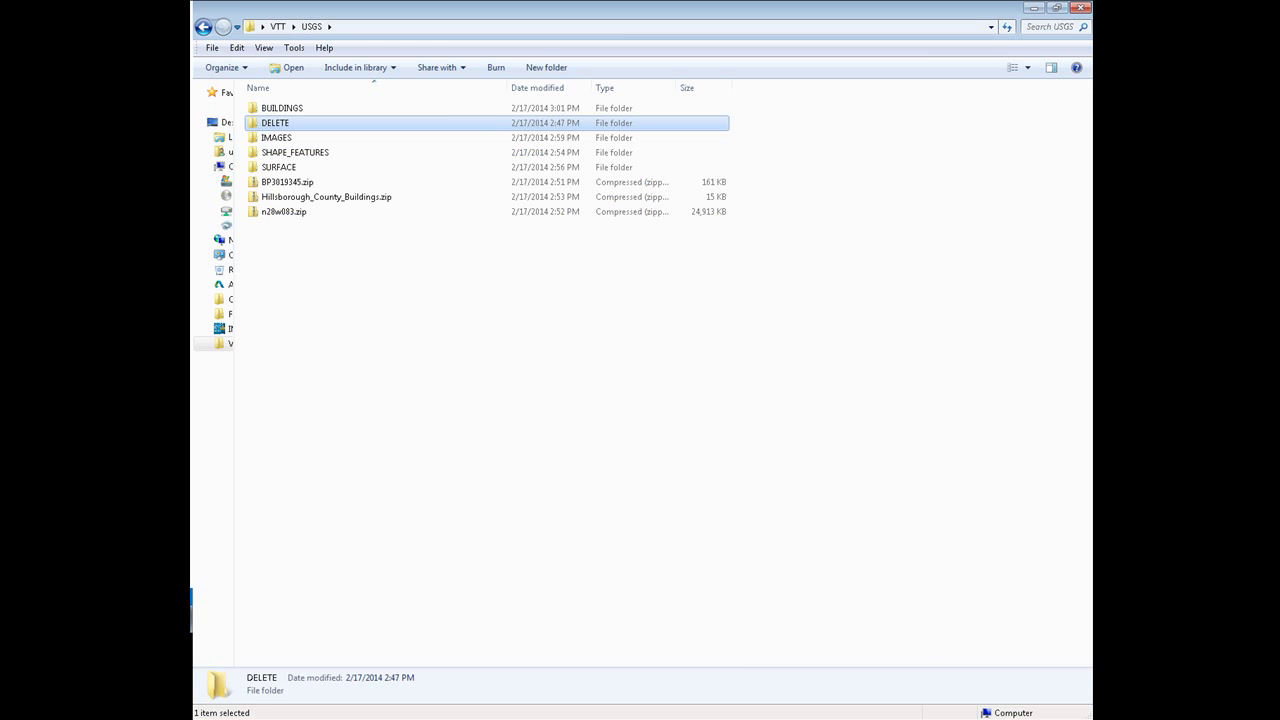
Inspect the BUILDINGS and IMAGES folders, then open SURFACE and select imgn28w083_1.img.
click(287, 182)
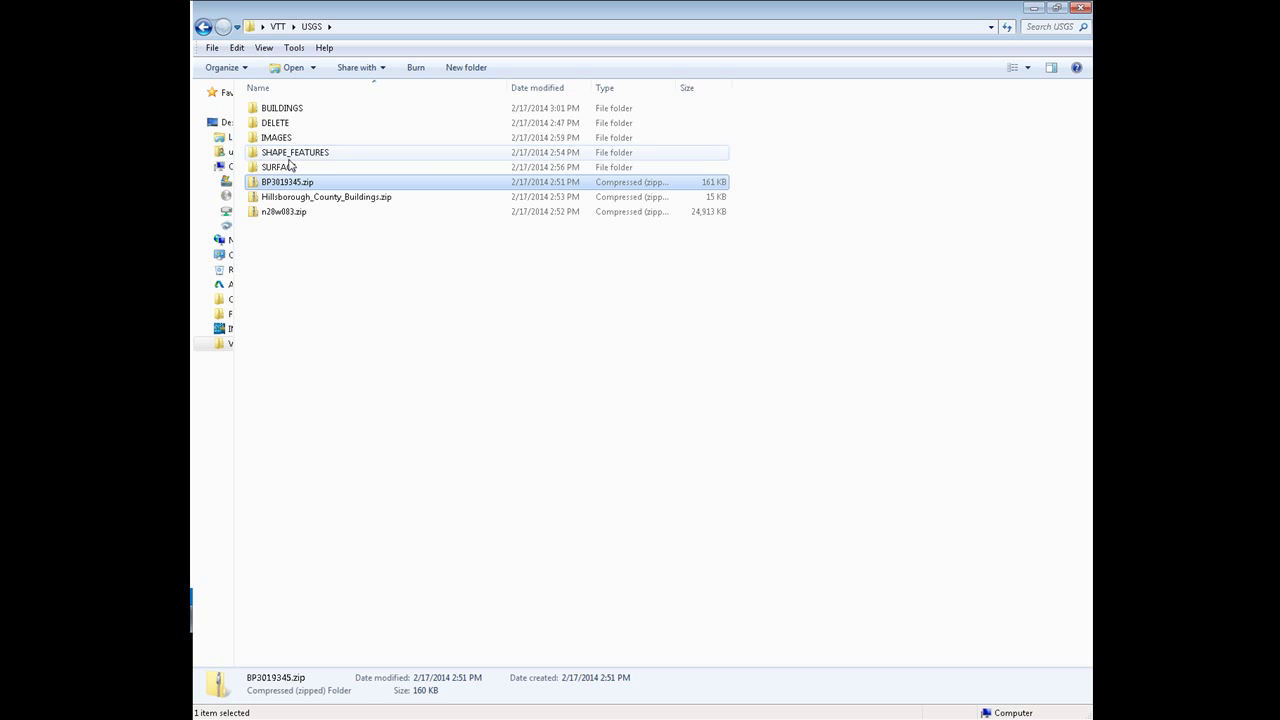
double_click(281, 107)
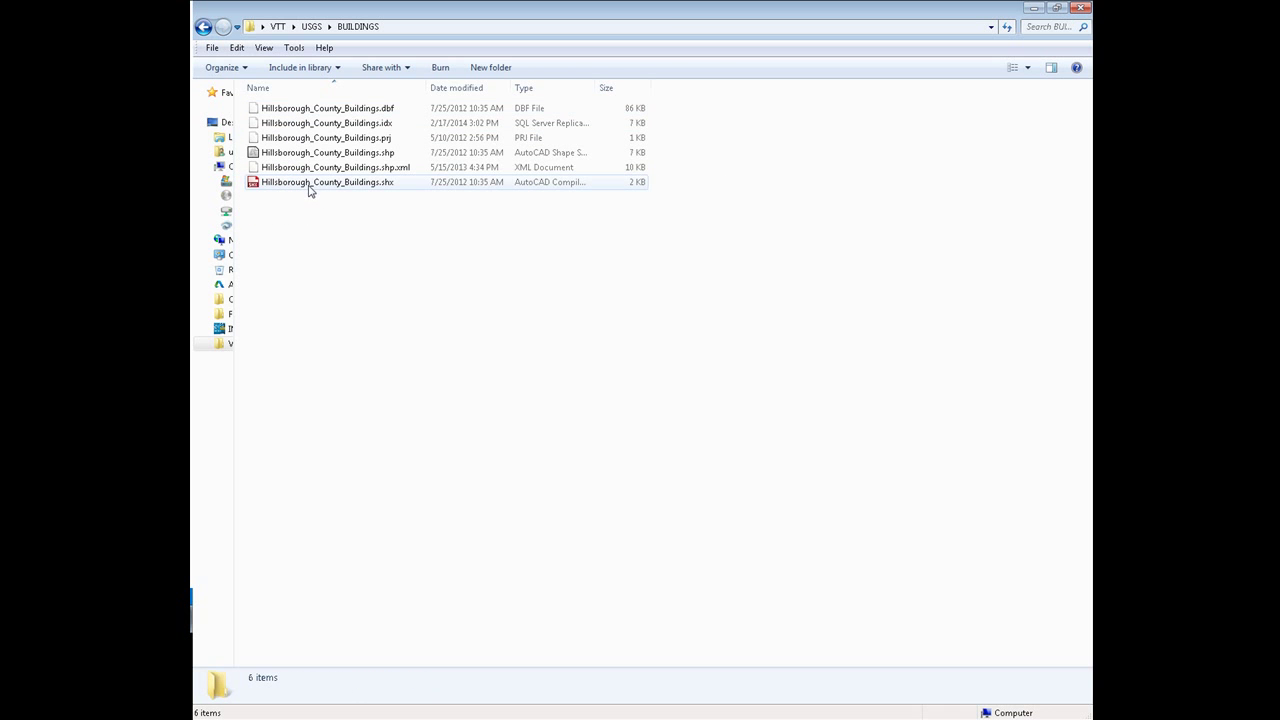
click(203, 26)
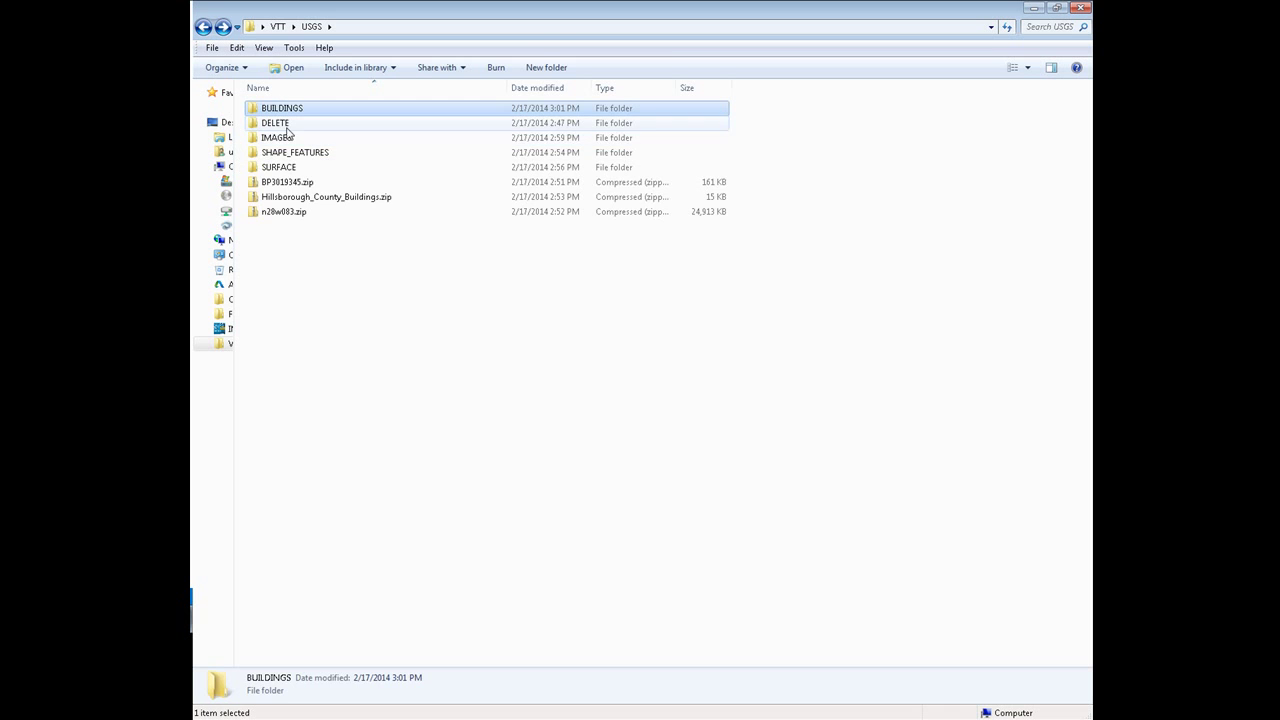
double_click(277, 137)
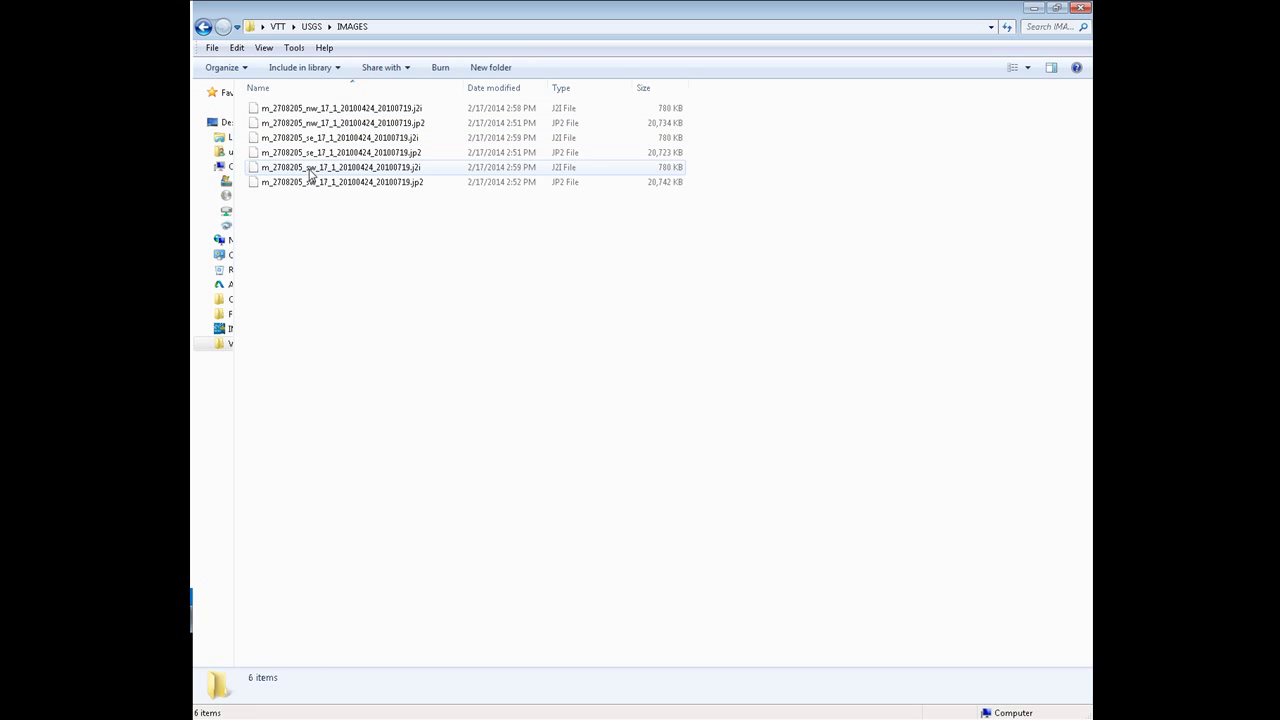
click(223, 27)
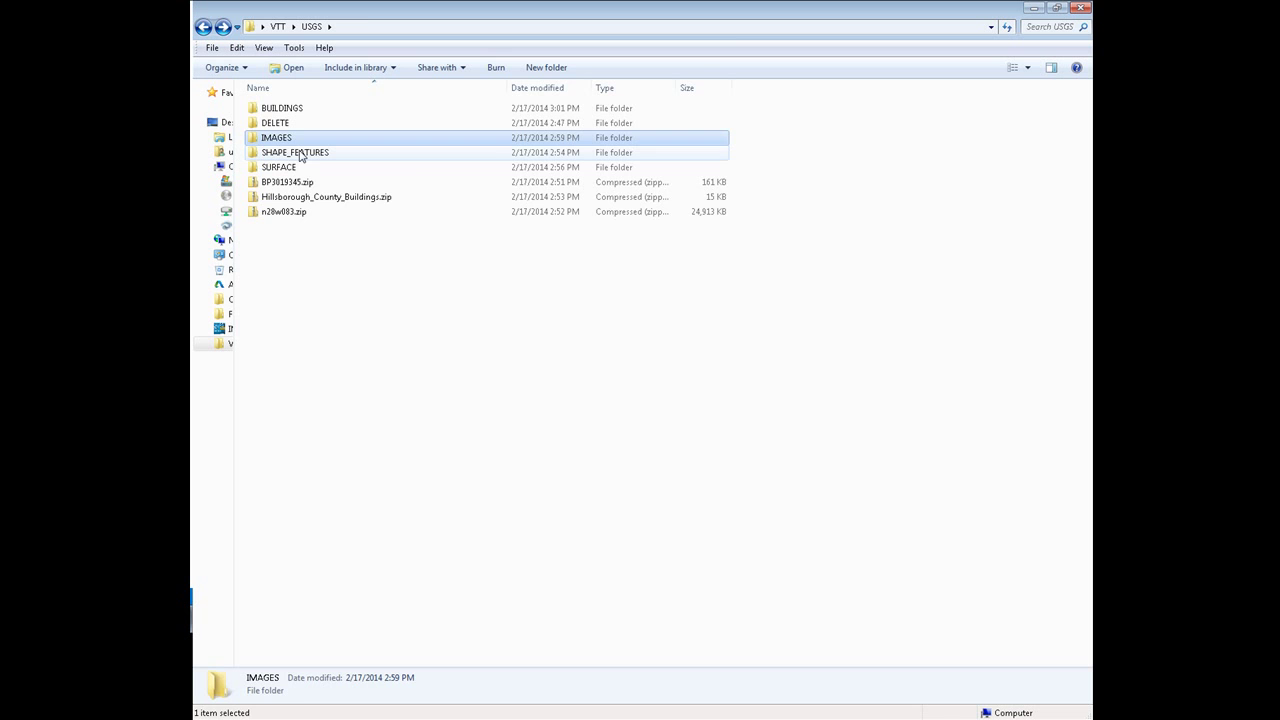
double_click(277, 167)
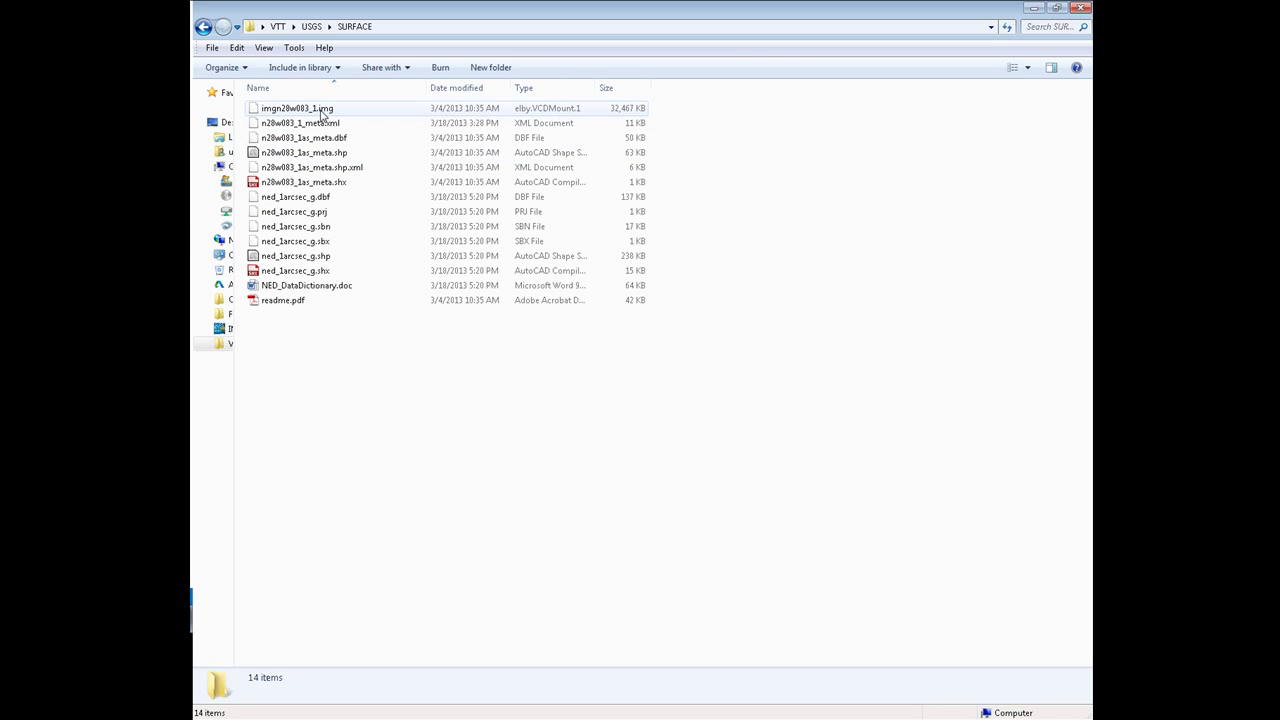
click(297, 108)
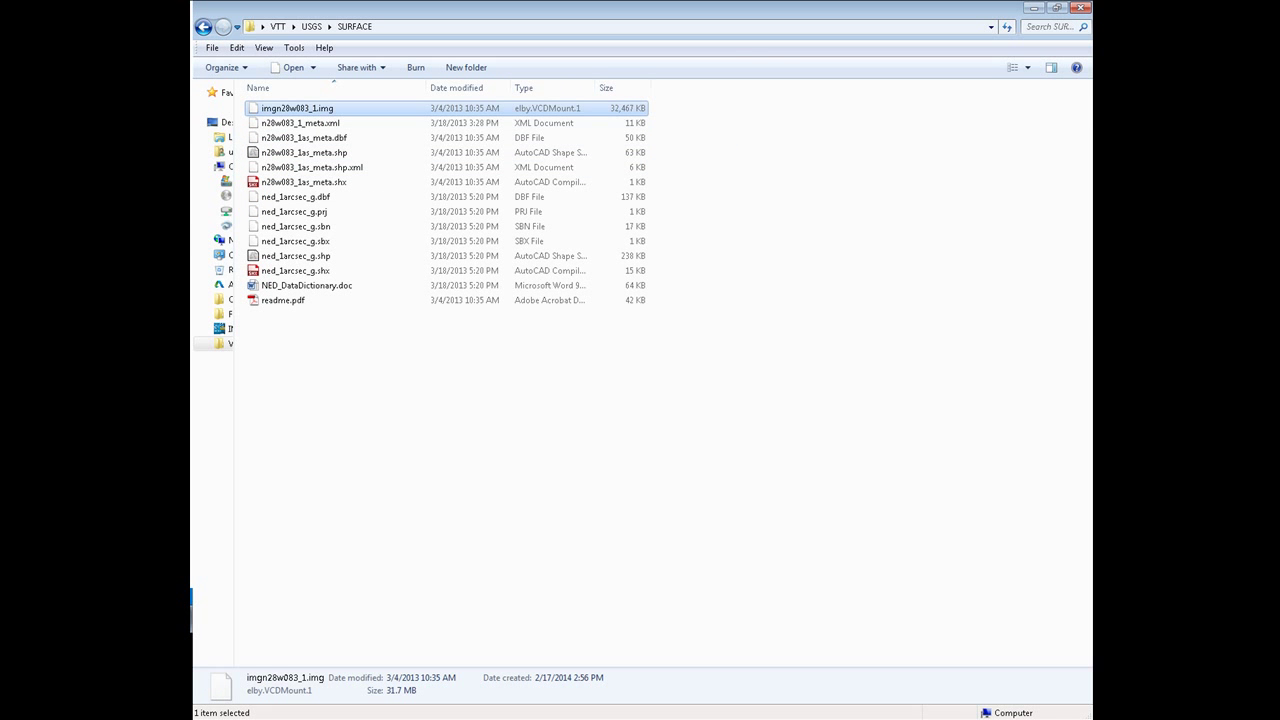